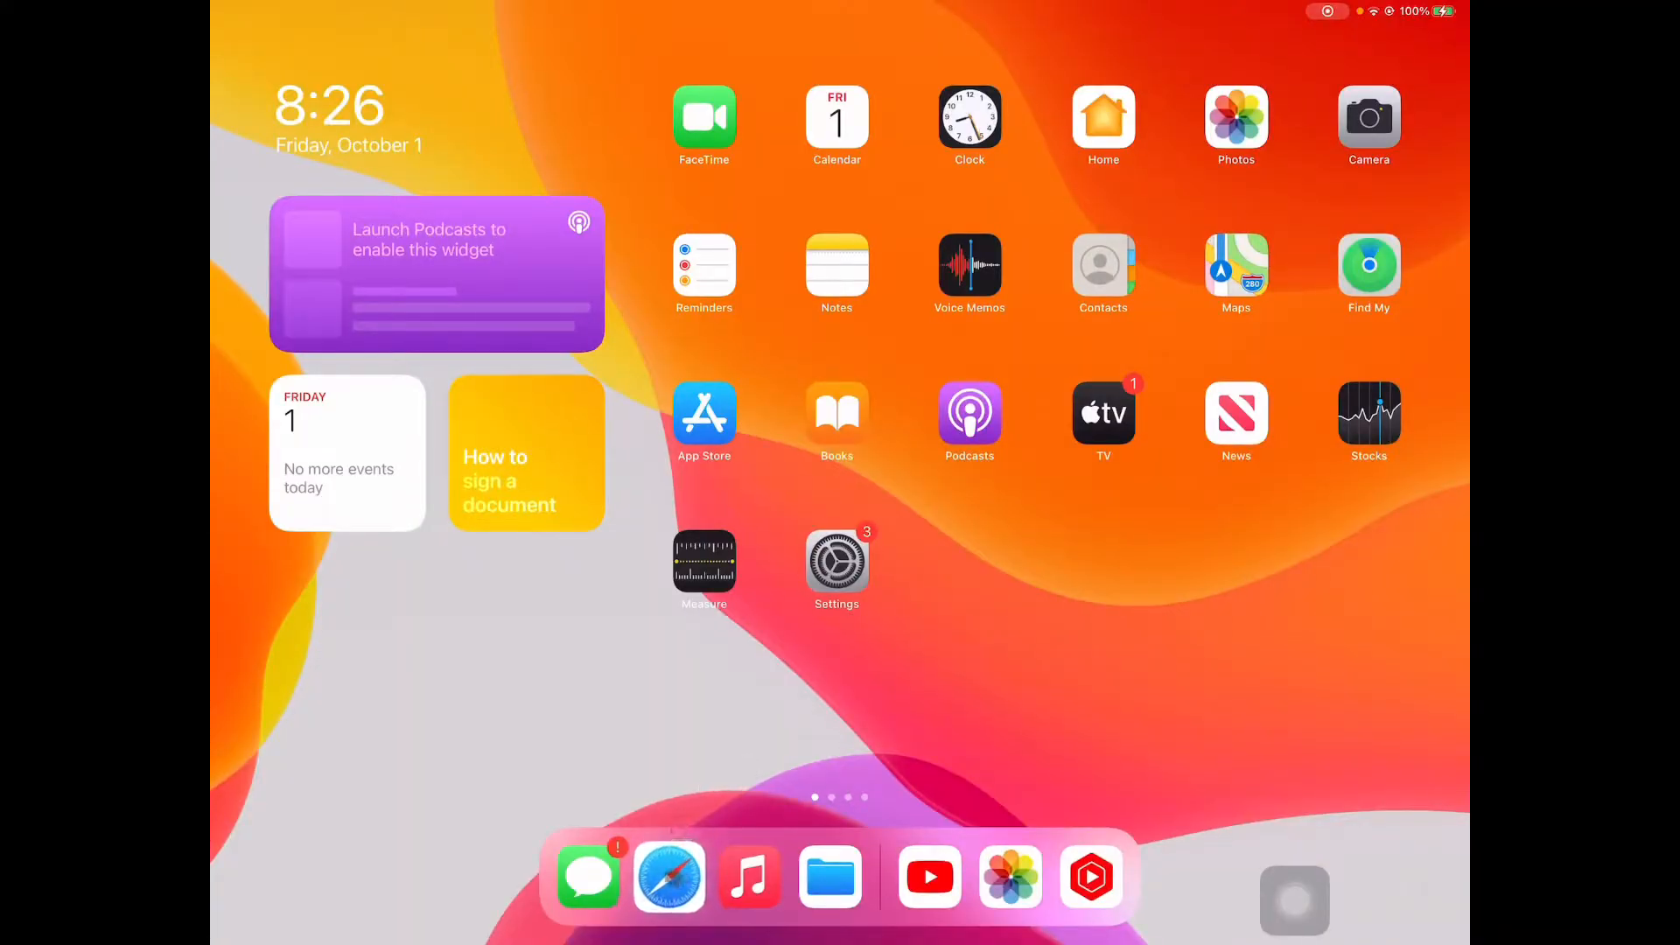
# - Open Safari and search the web for 'pixaby free videos'
pyautogui.click(668, 875)
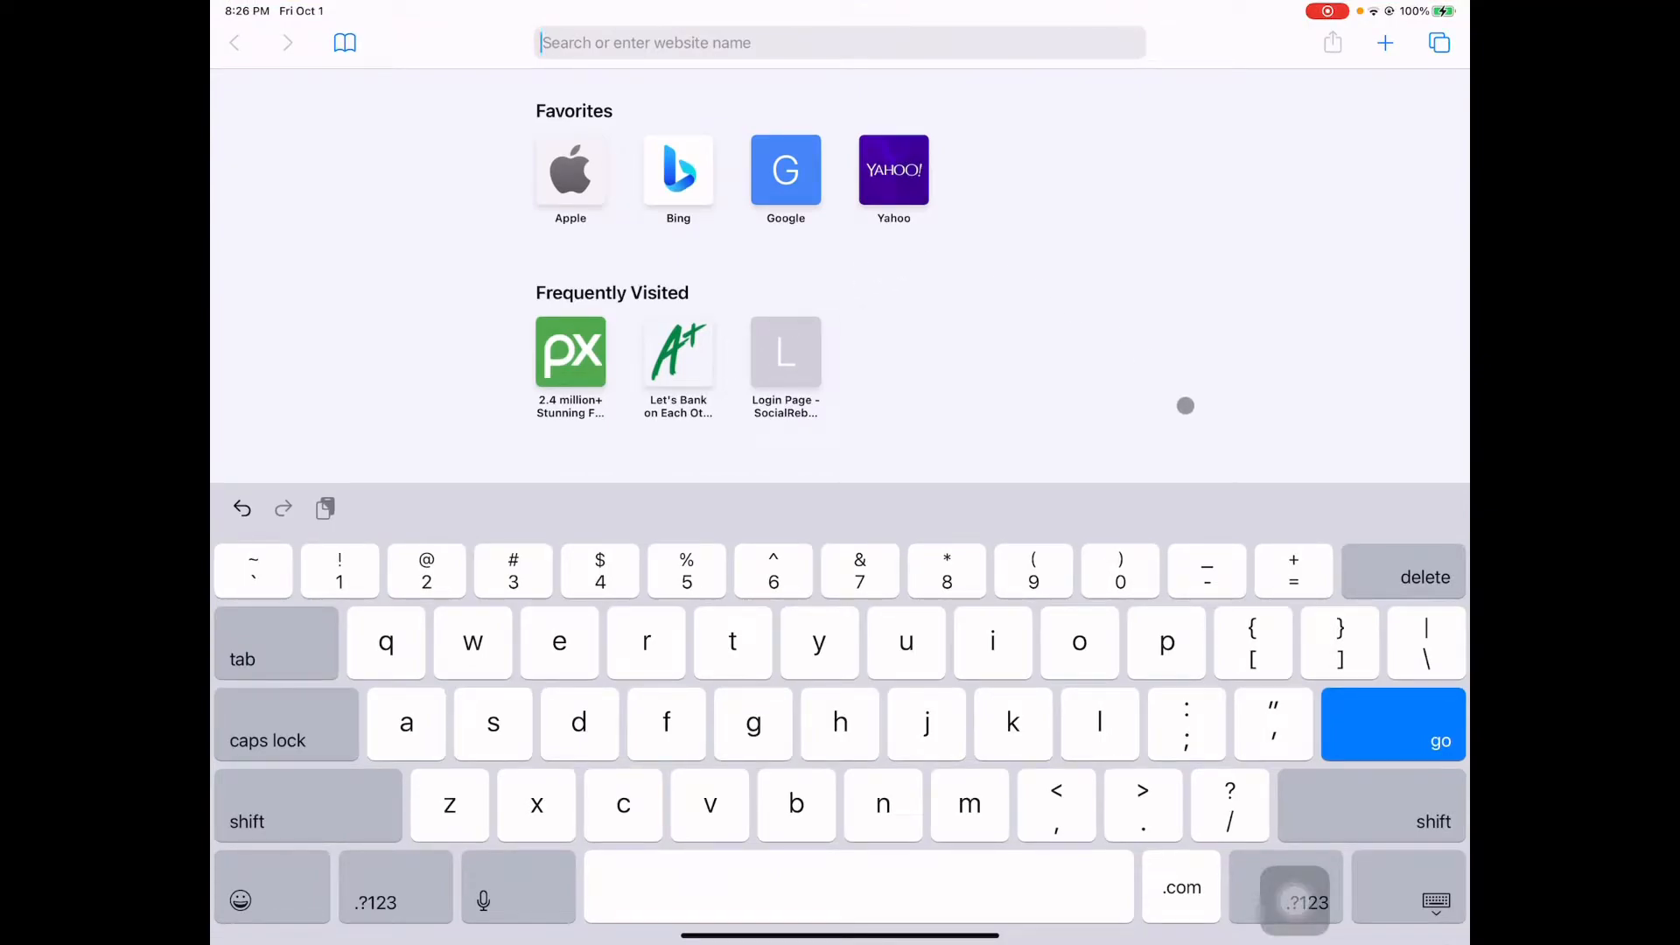
pyautogui.write('pi')
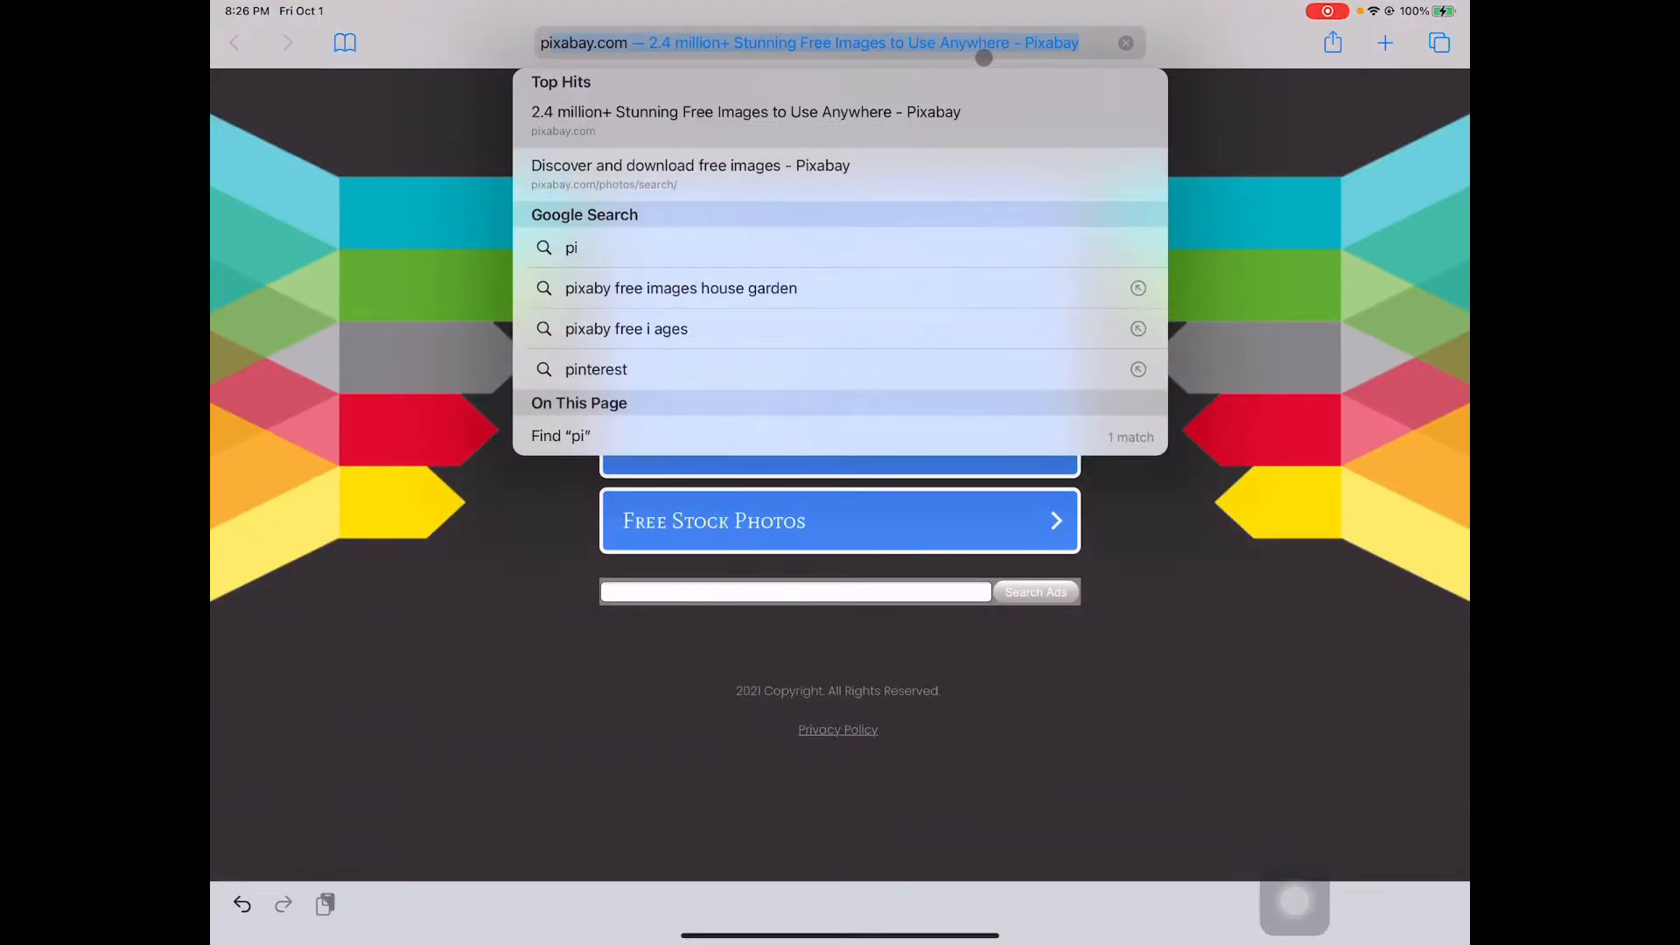
pyautogui.write('pixaby f')
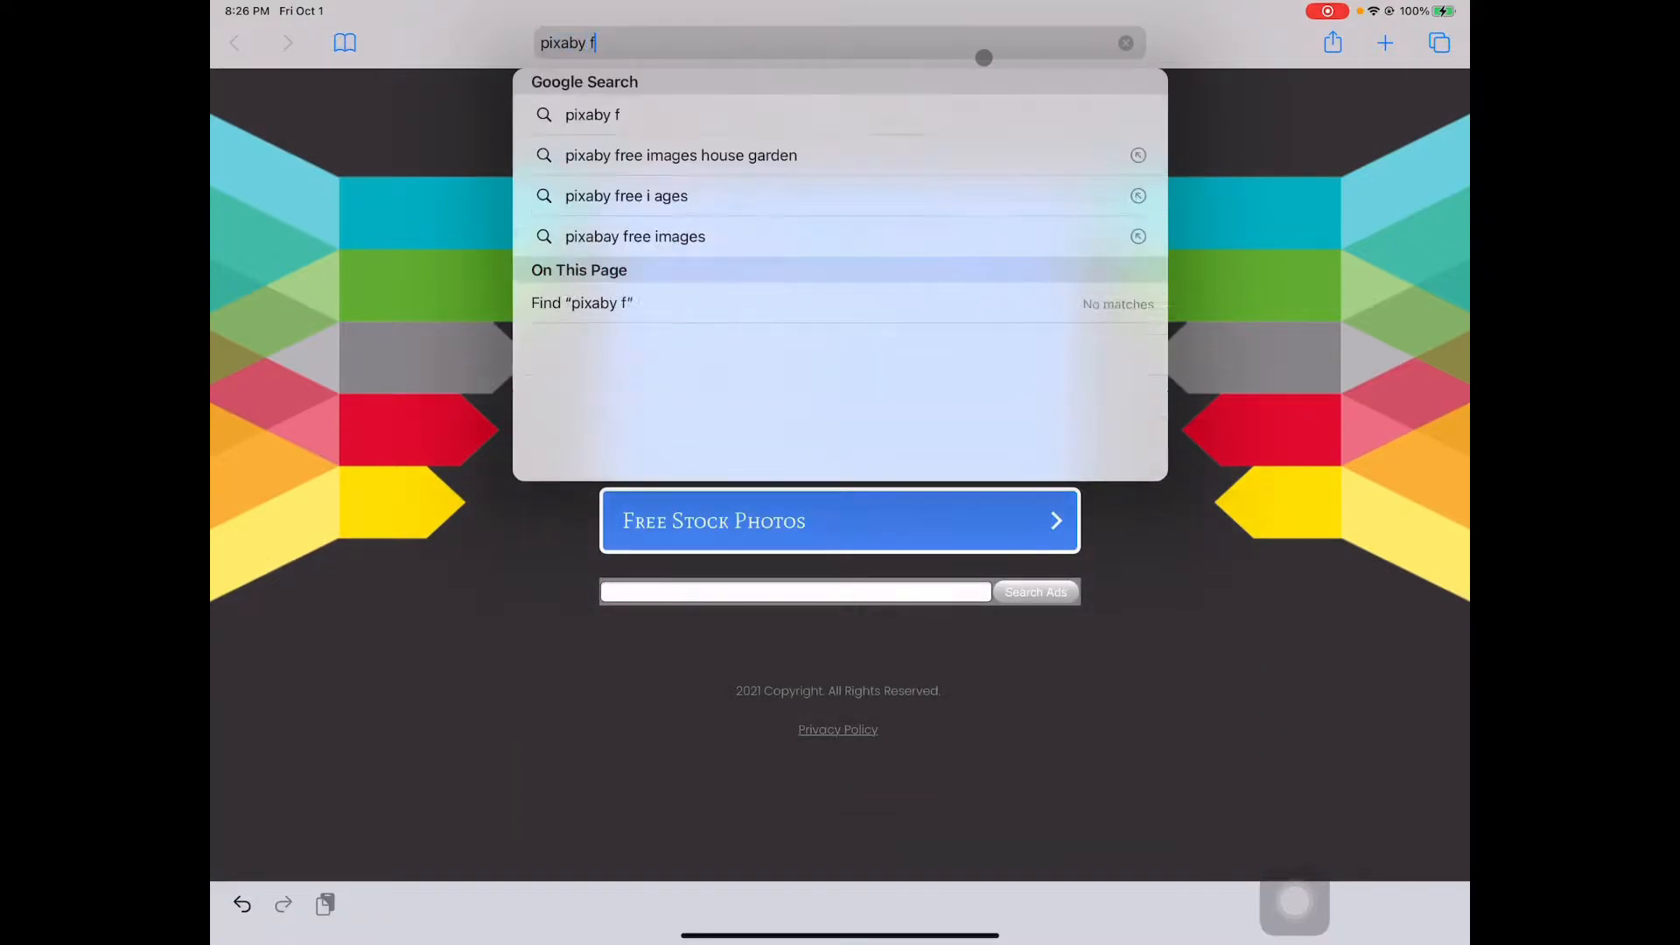
pyautogui.write('ree videos')
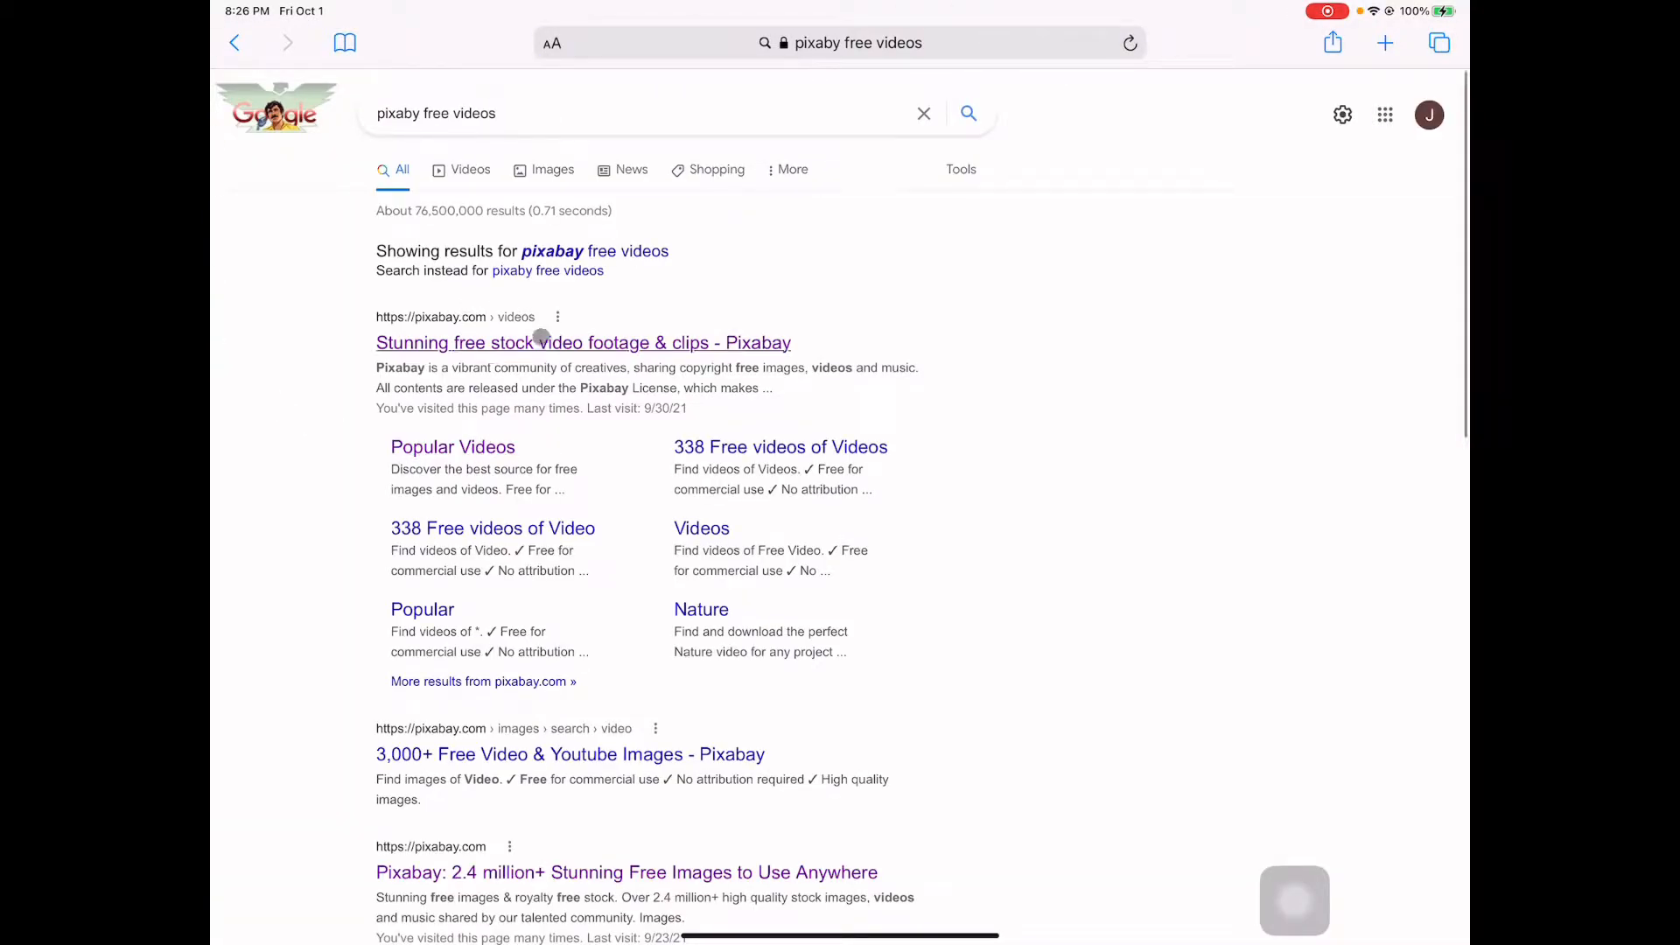
pyautogui.moveTo(600, 346)
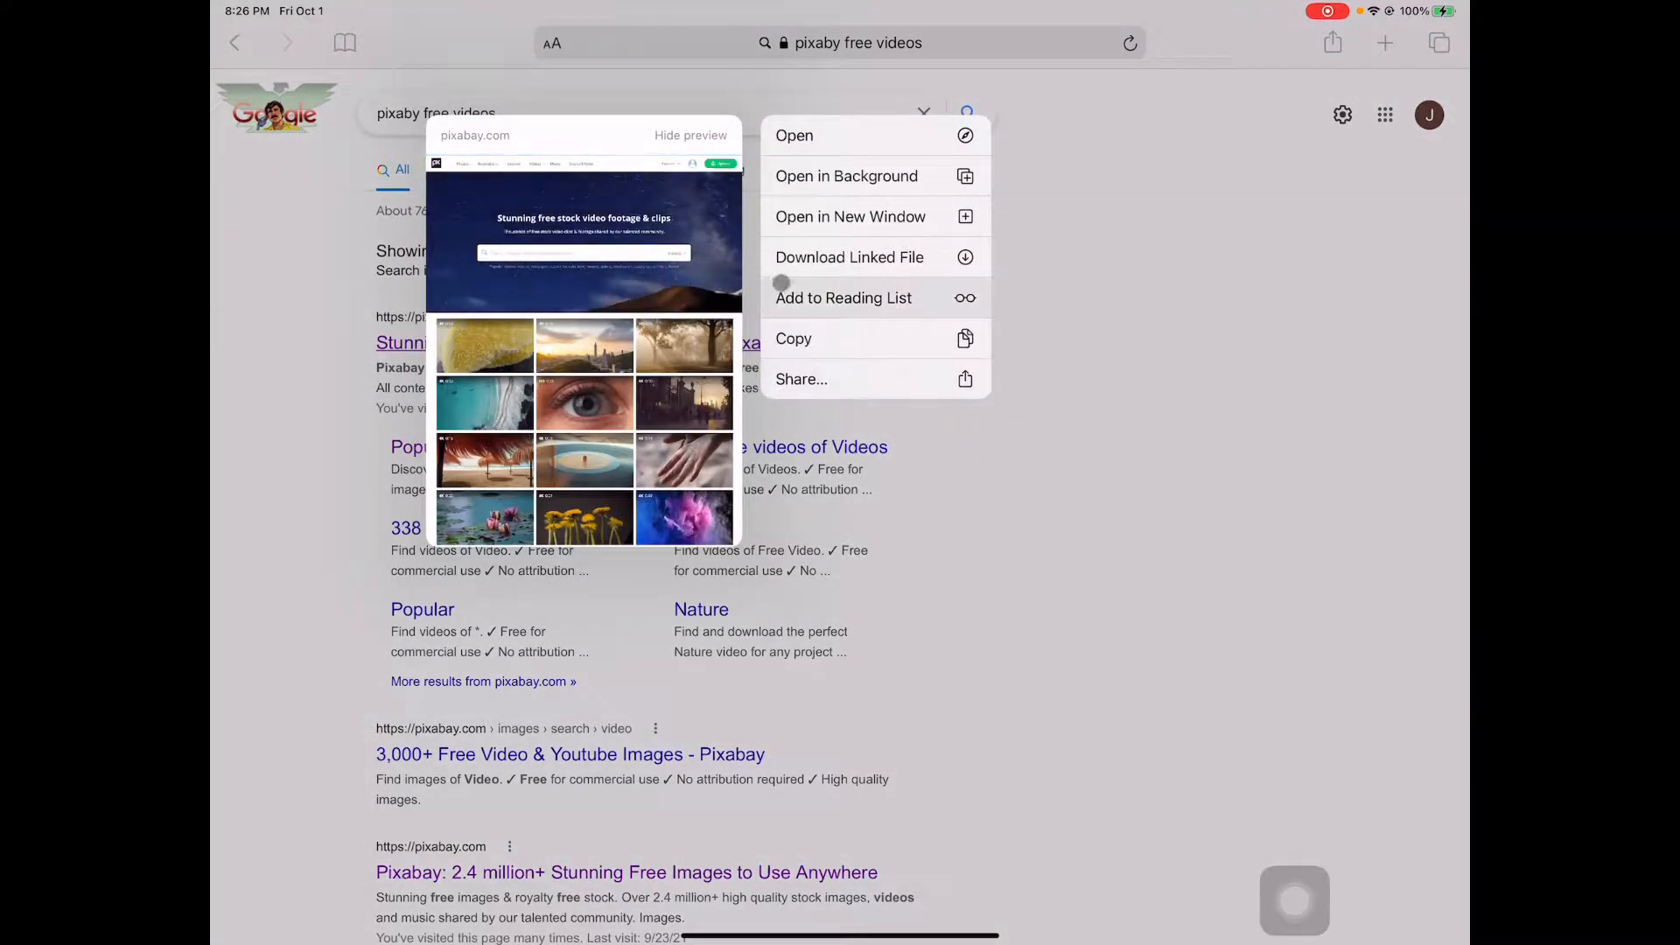
# - Load Pixabay's free stock video footage page and scroll through the video thumbnails
pyautogui.click(794, 135)
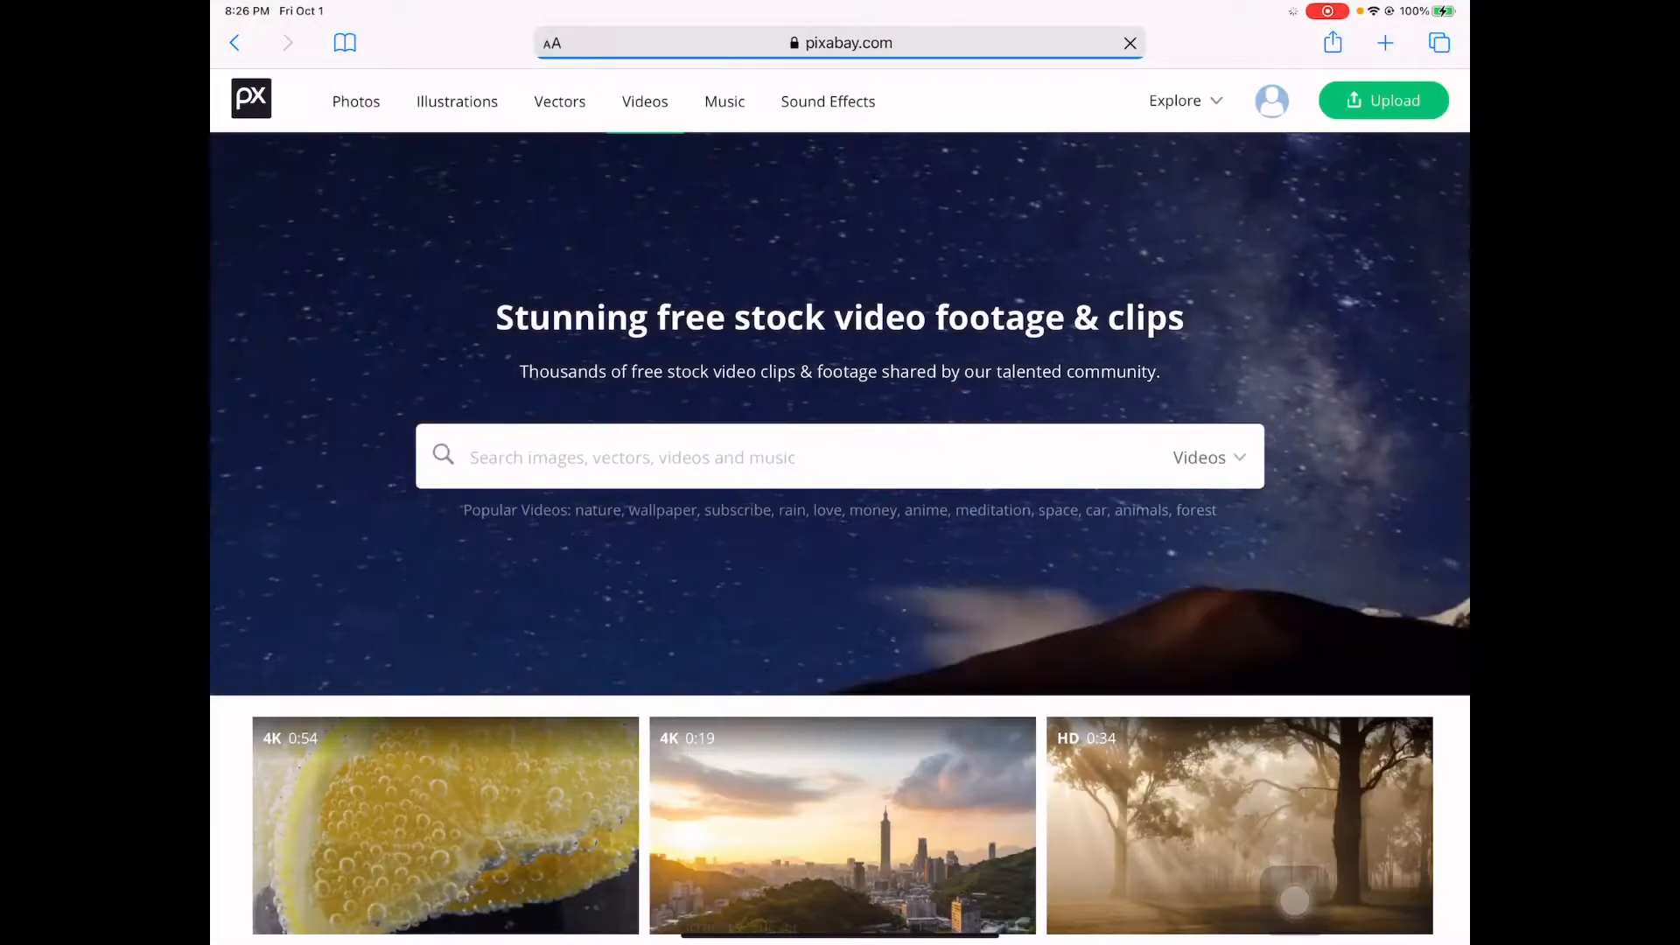
pyautogui.click(1127, 43)
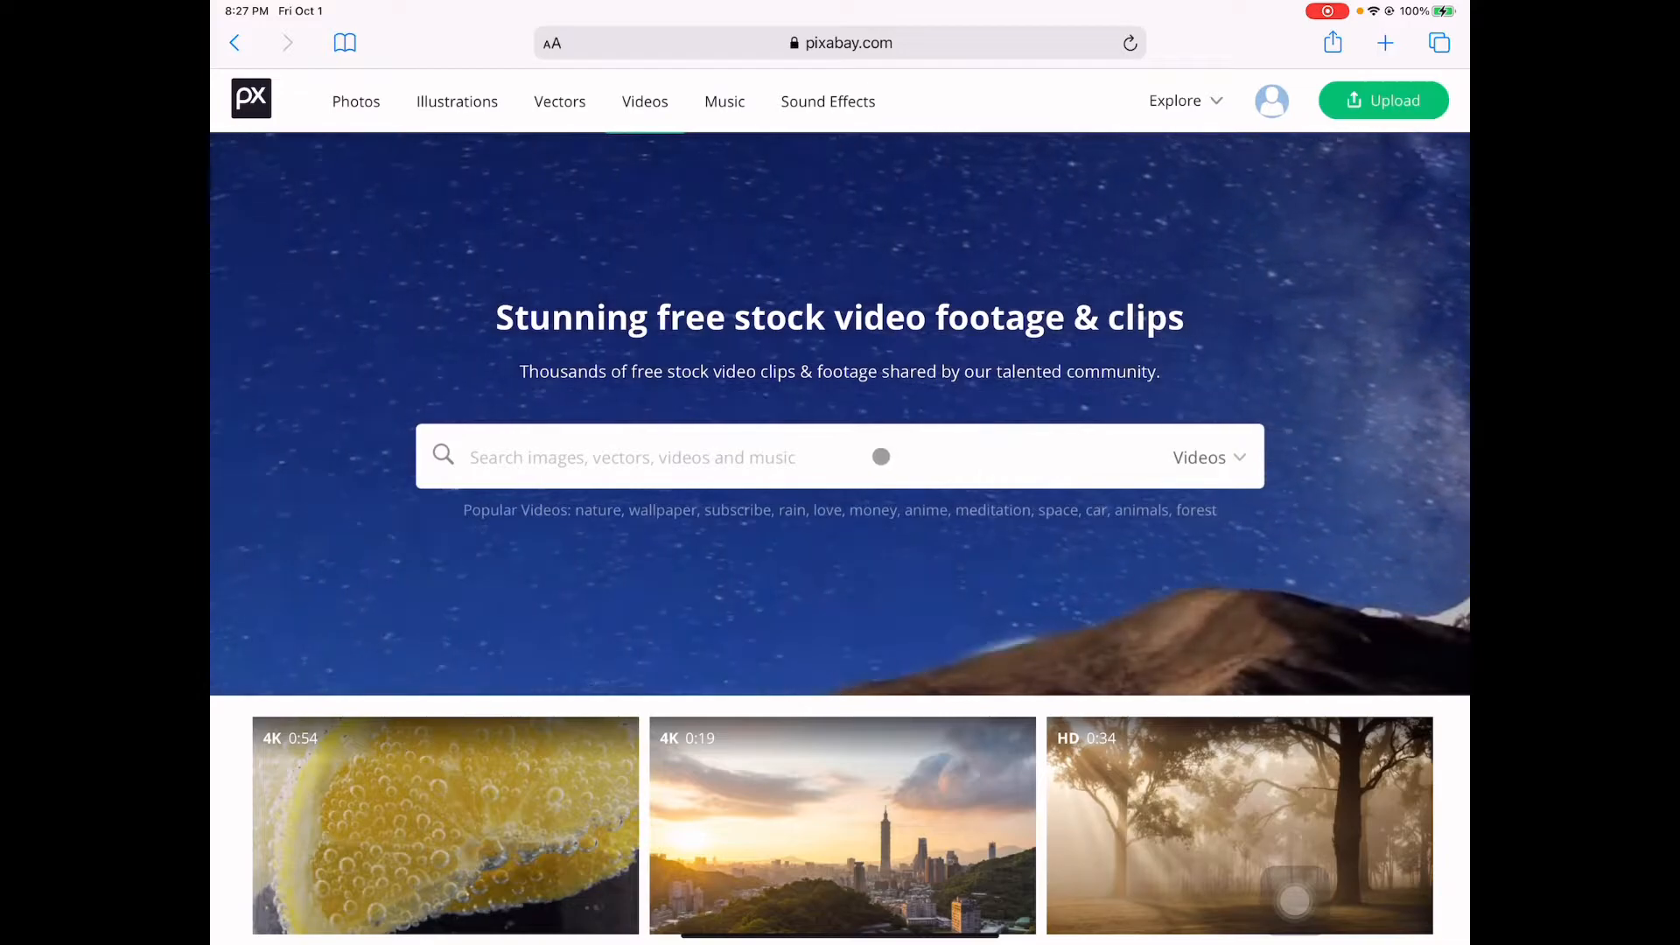
pyautogui.click(1207, 457)
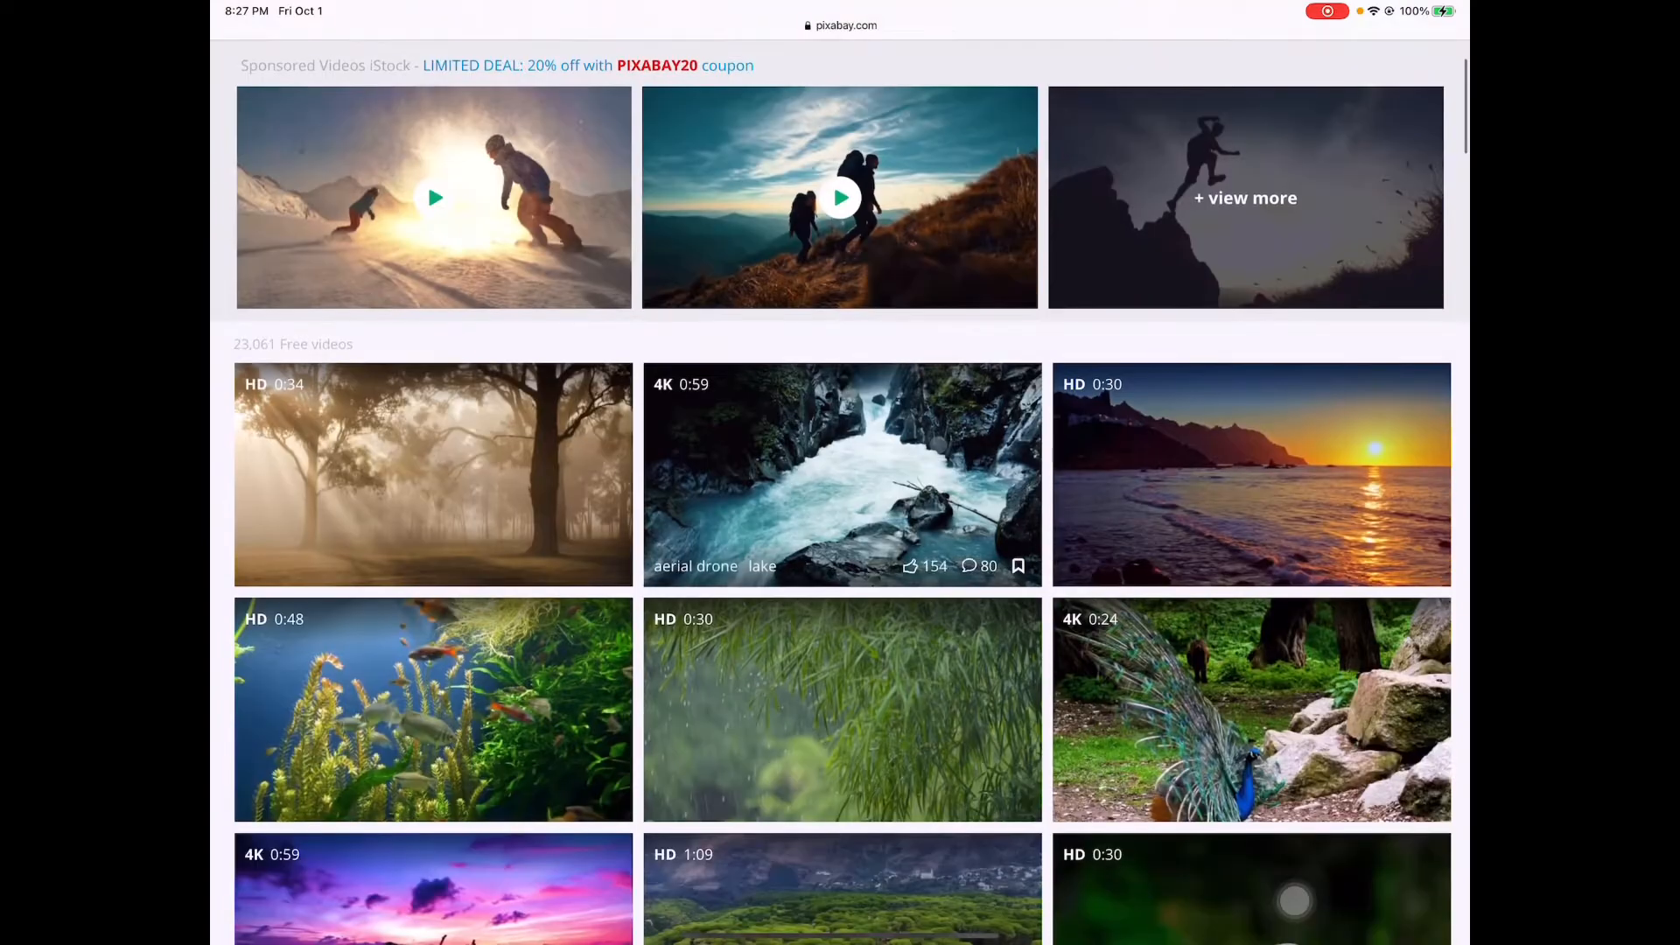
pyautogui.scroll(-3)
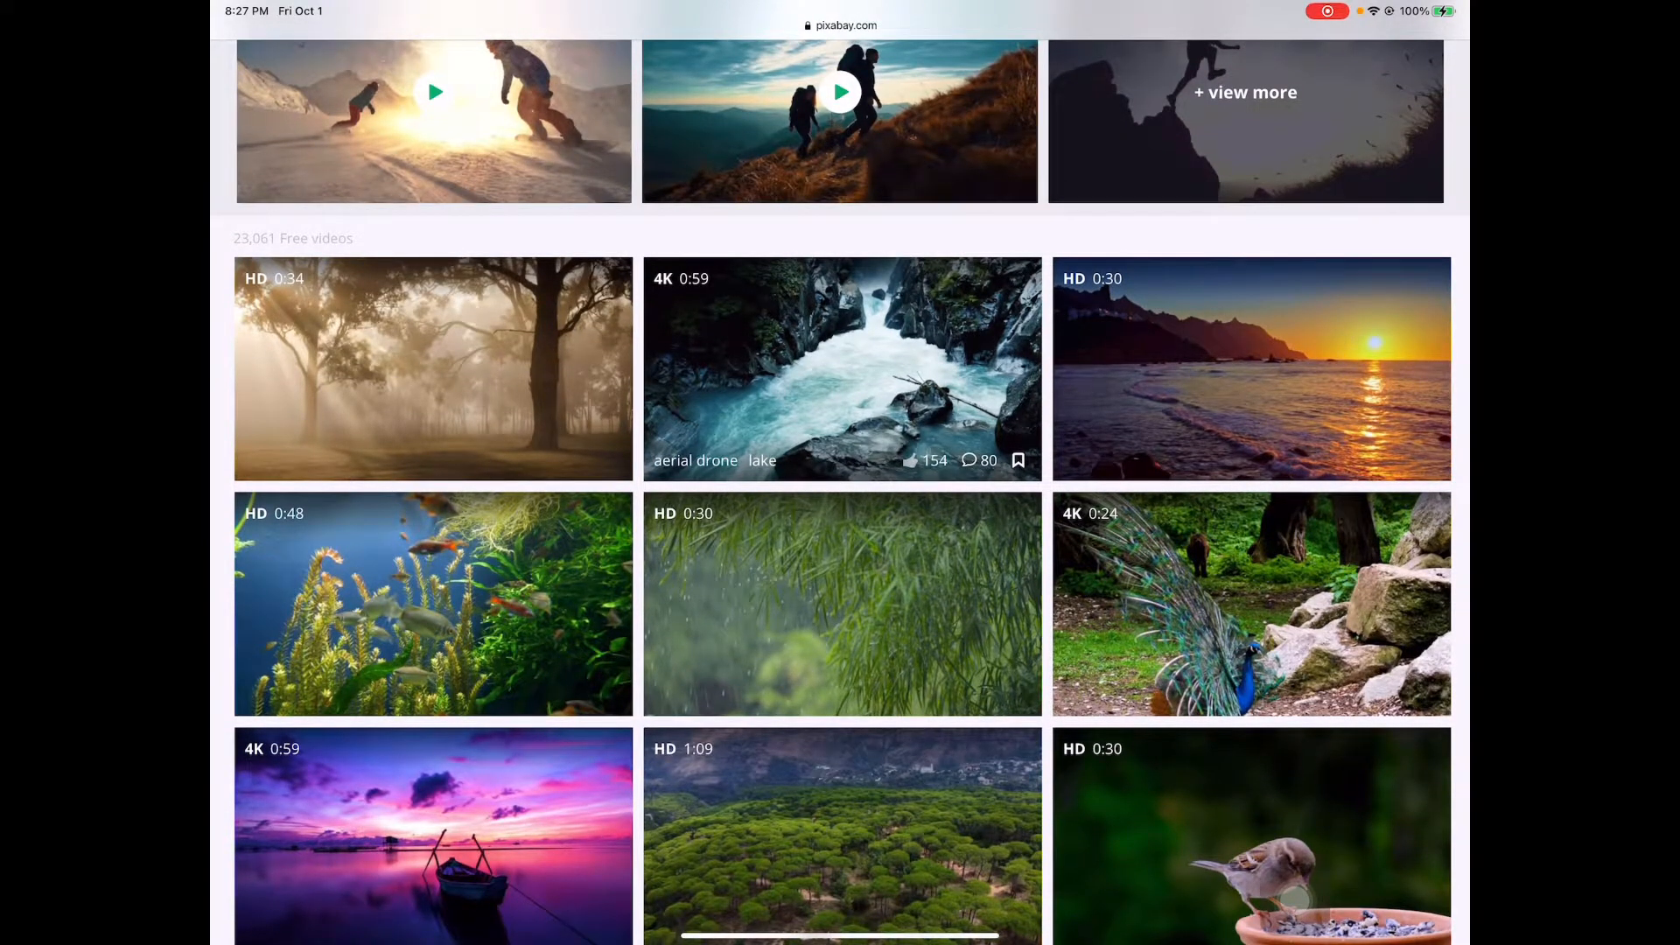
pyautogui.scroll(-3)
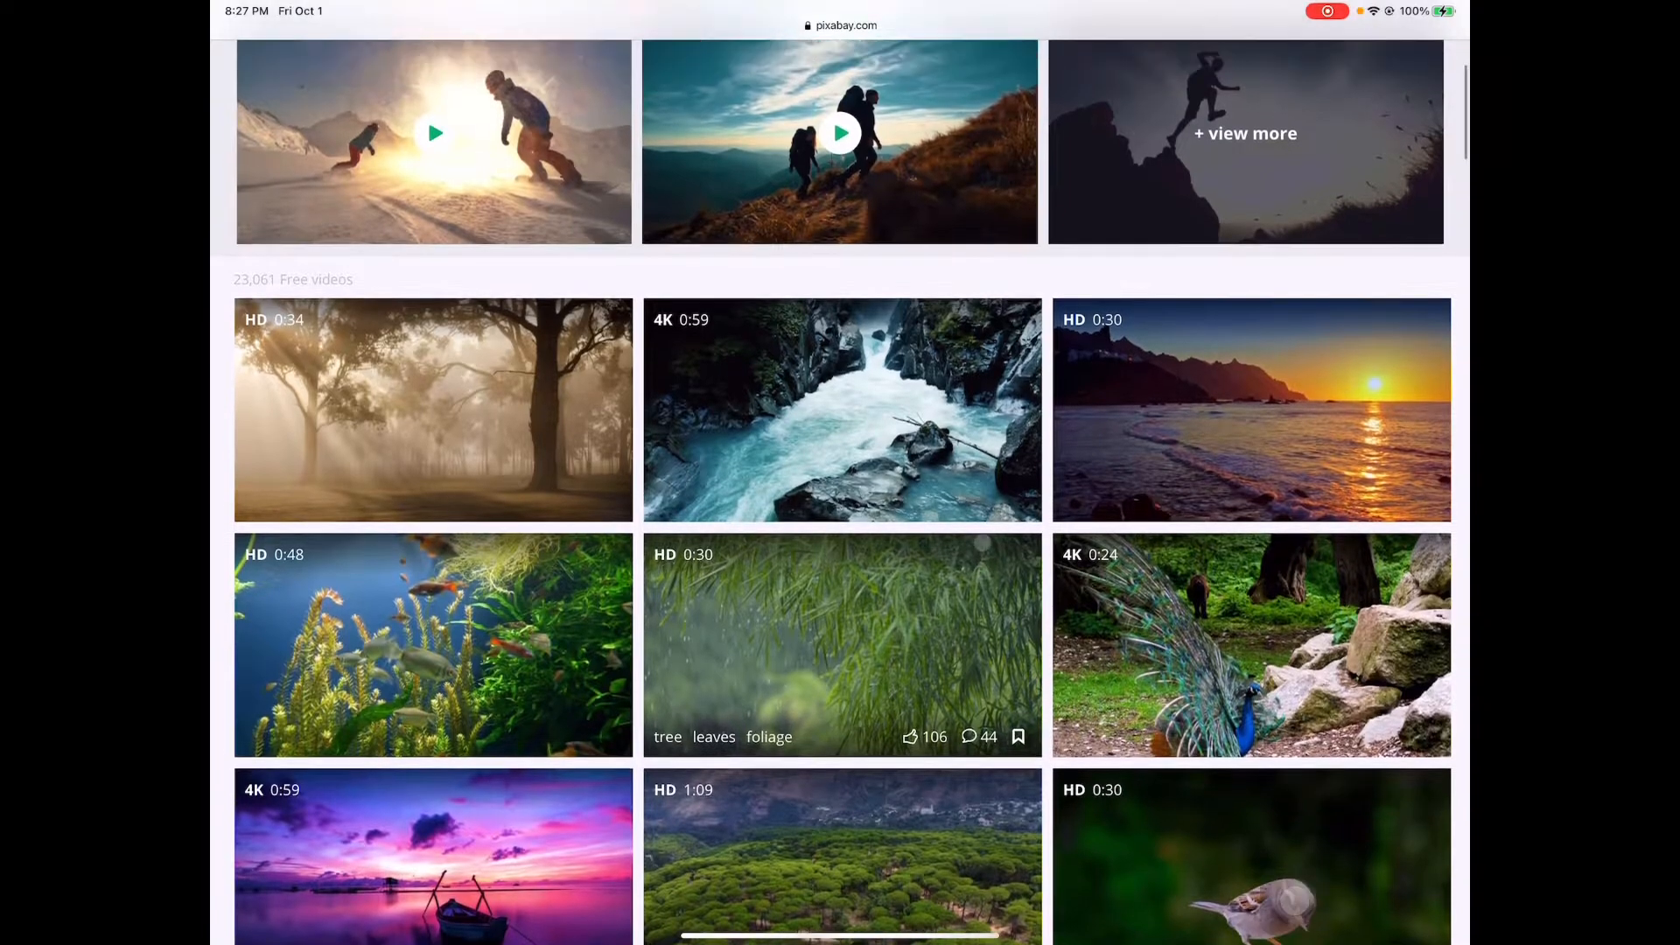
pyautogui.scroll(-3)
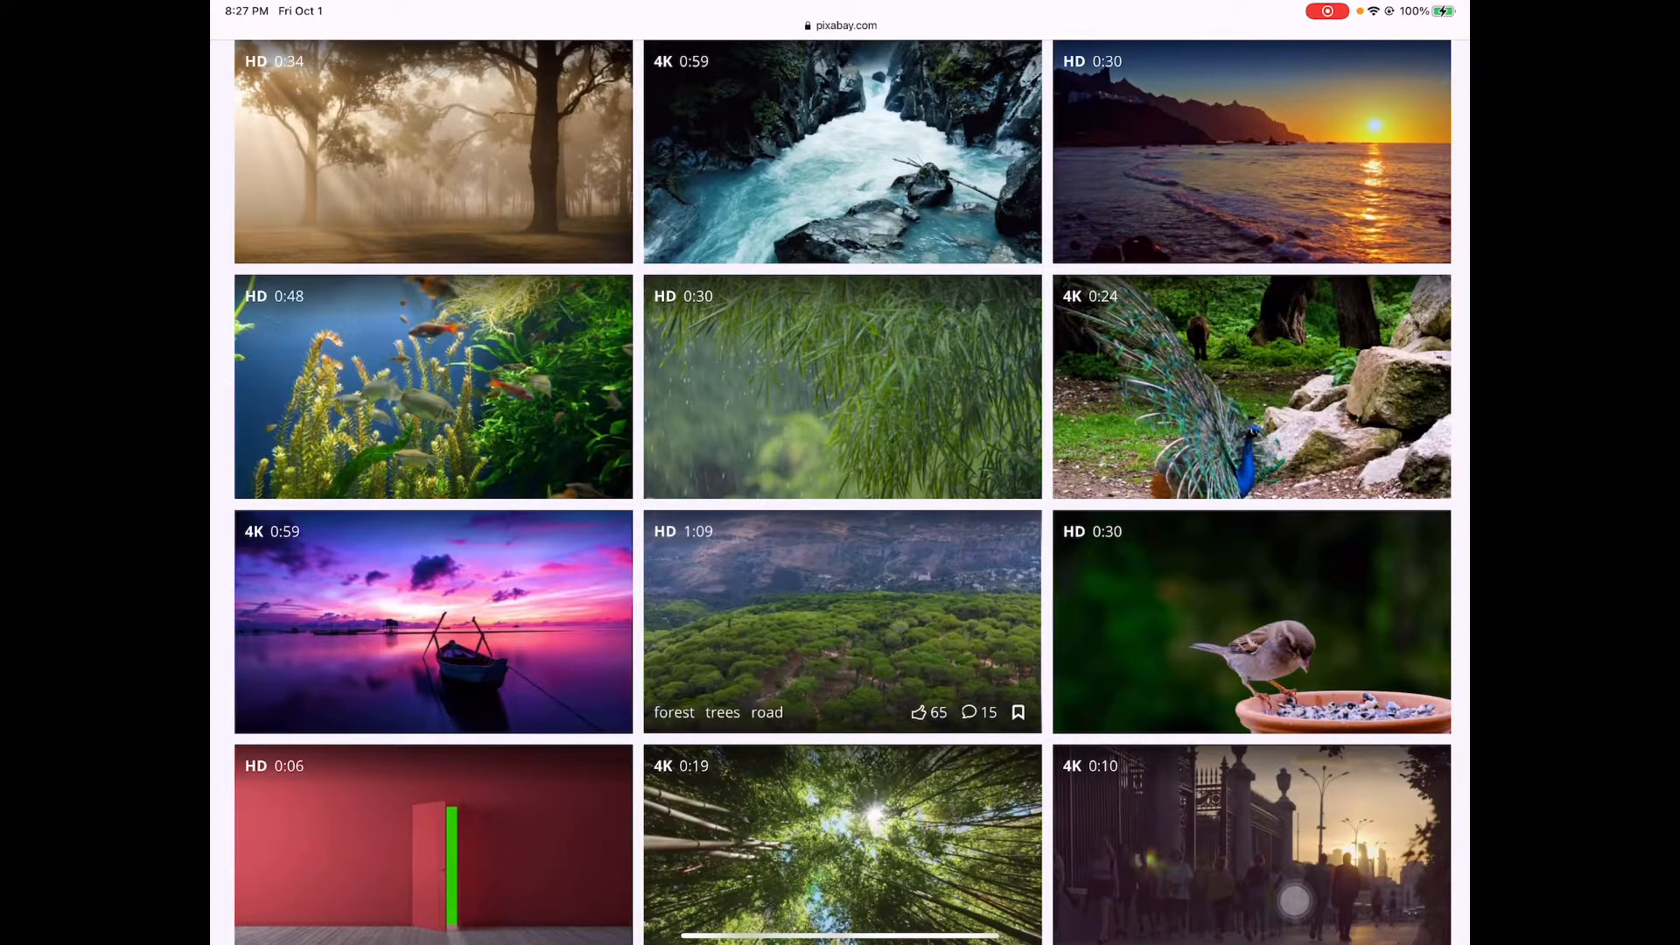
# - Open the aerial forest, trees and road video, stop its preview, and request Free Download
pyautogui.click(841, 621)
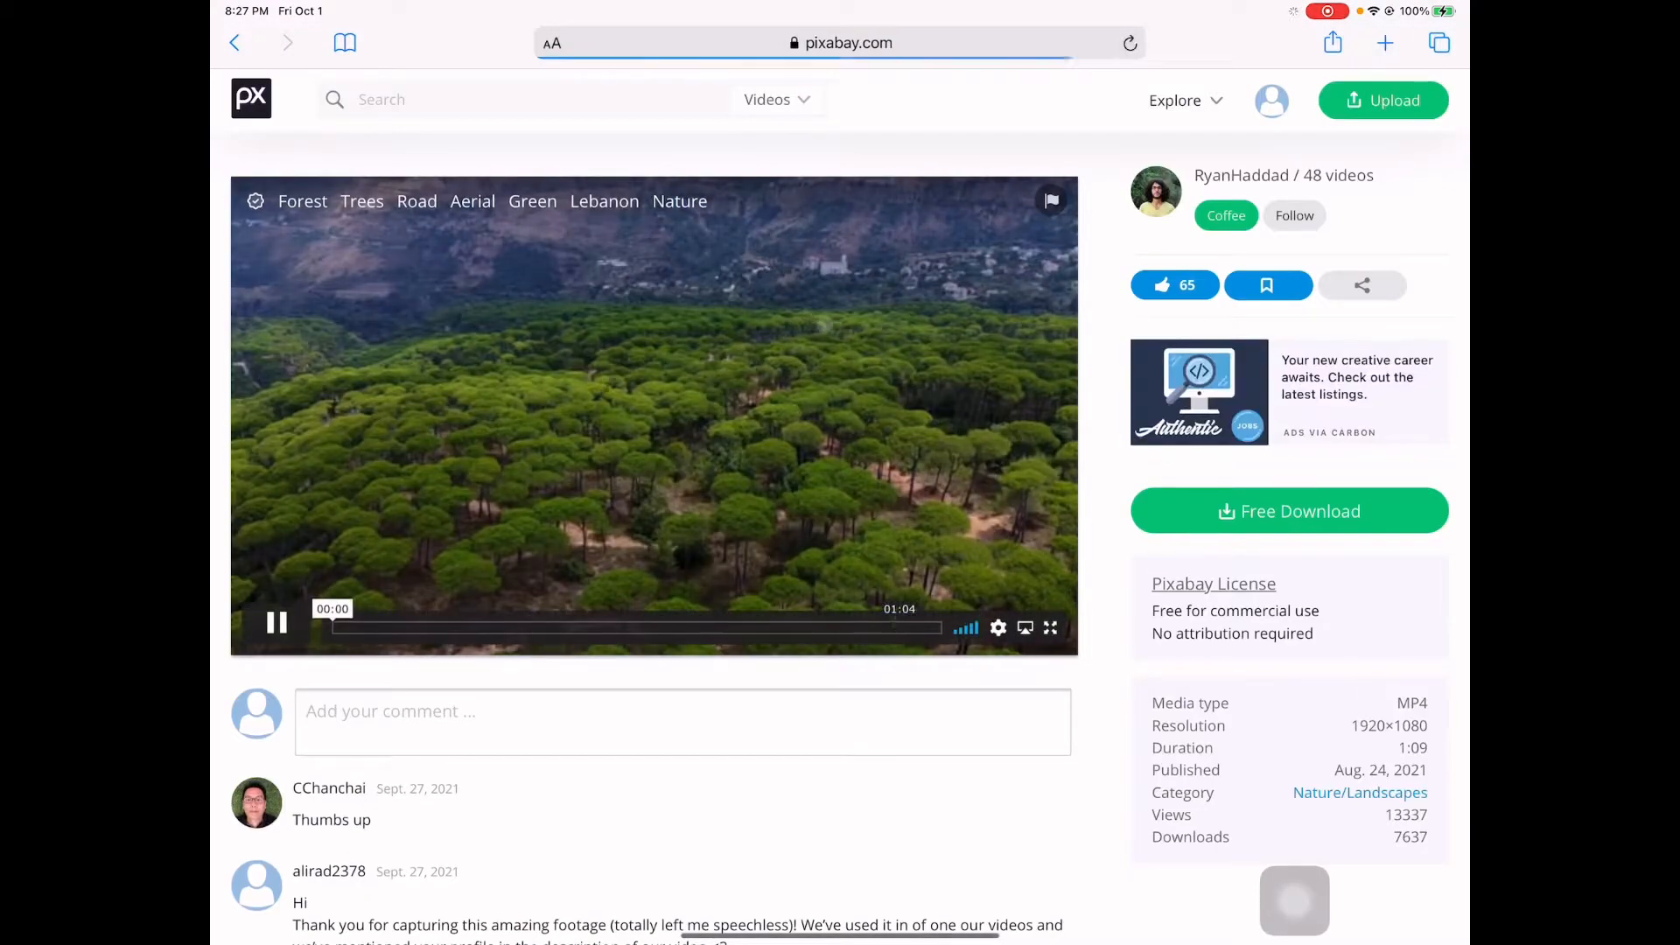
pyautogui.click(276, 625)
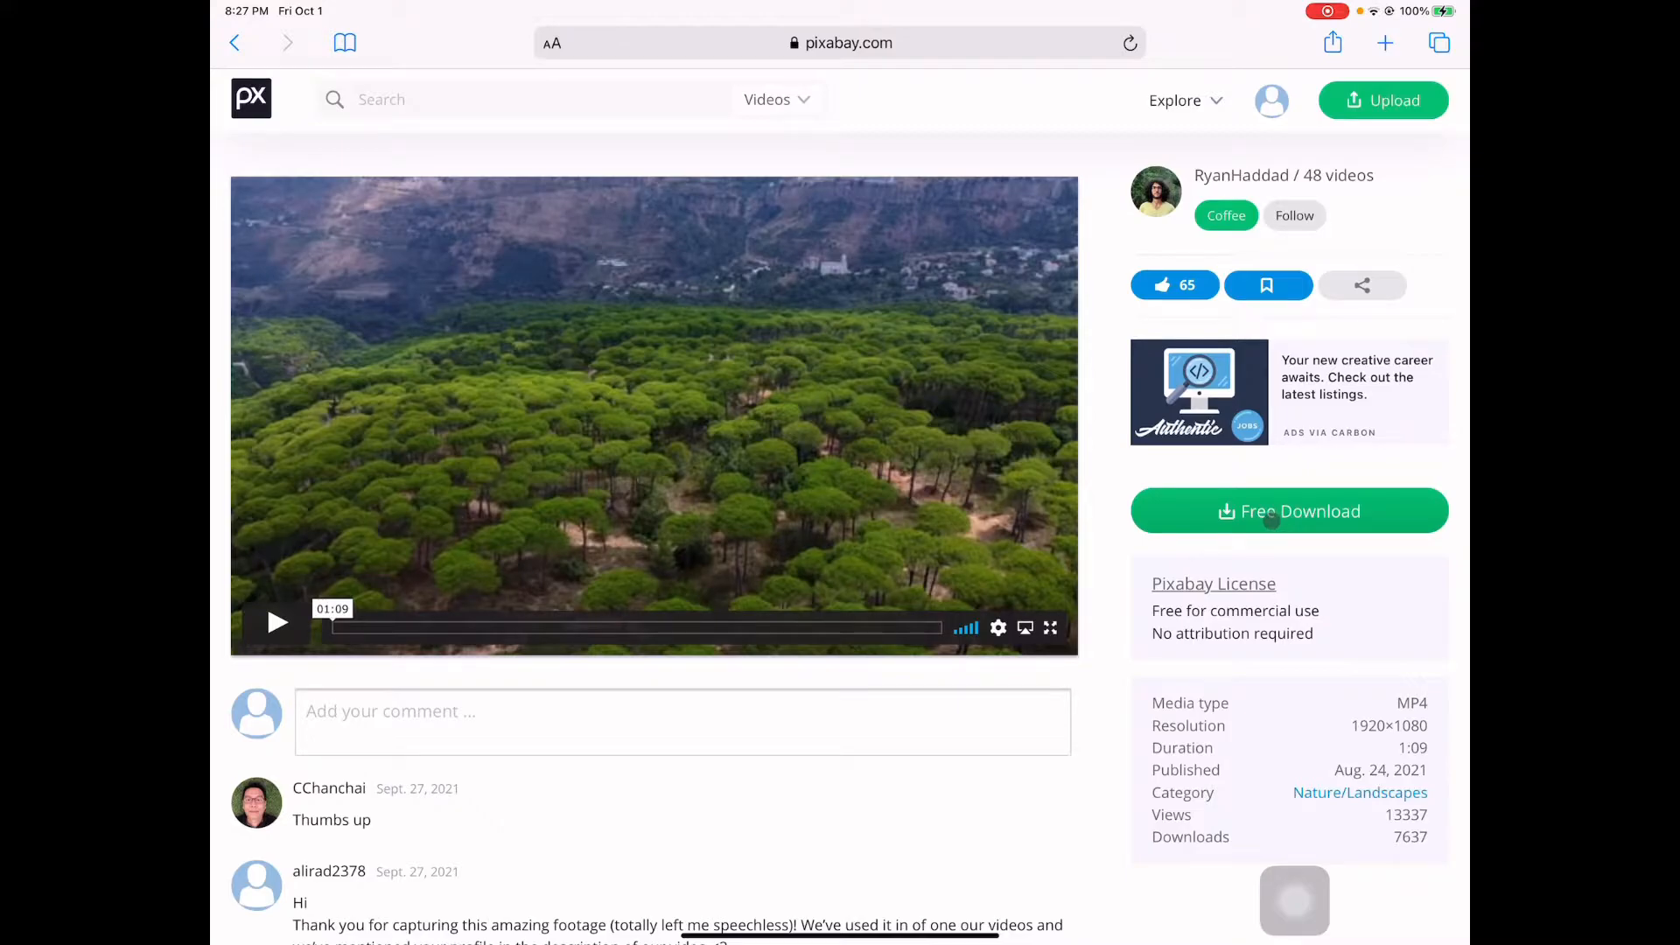
pyautogui.click(1289, 511)
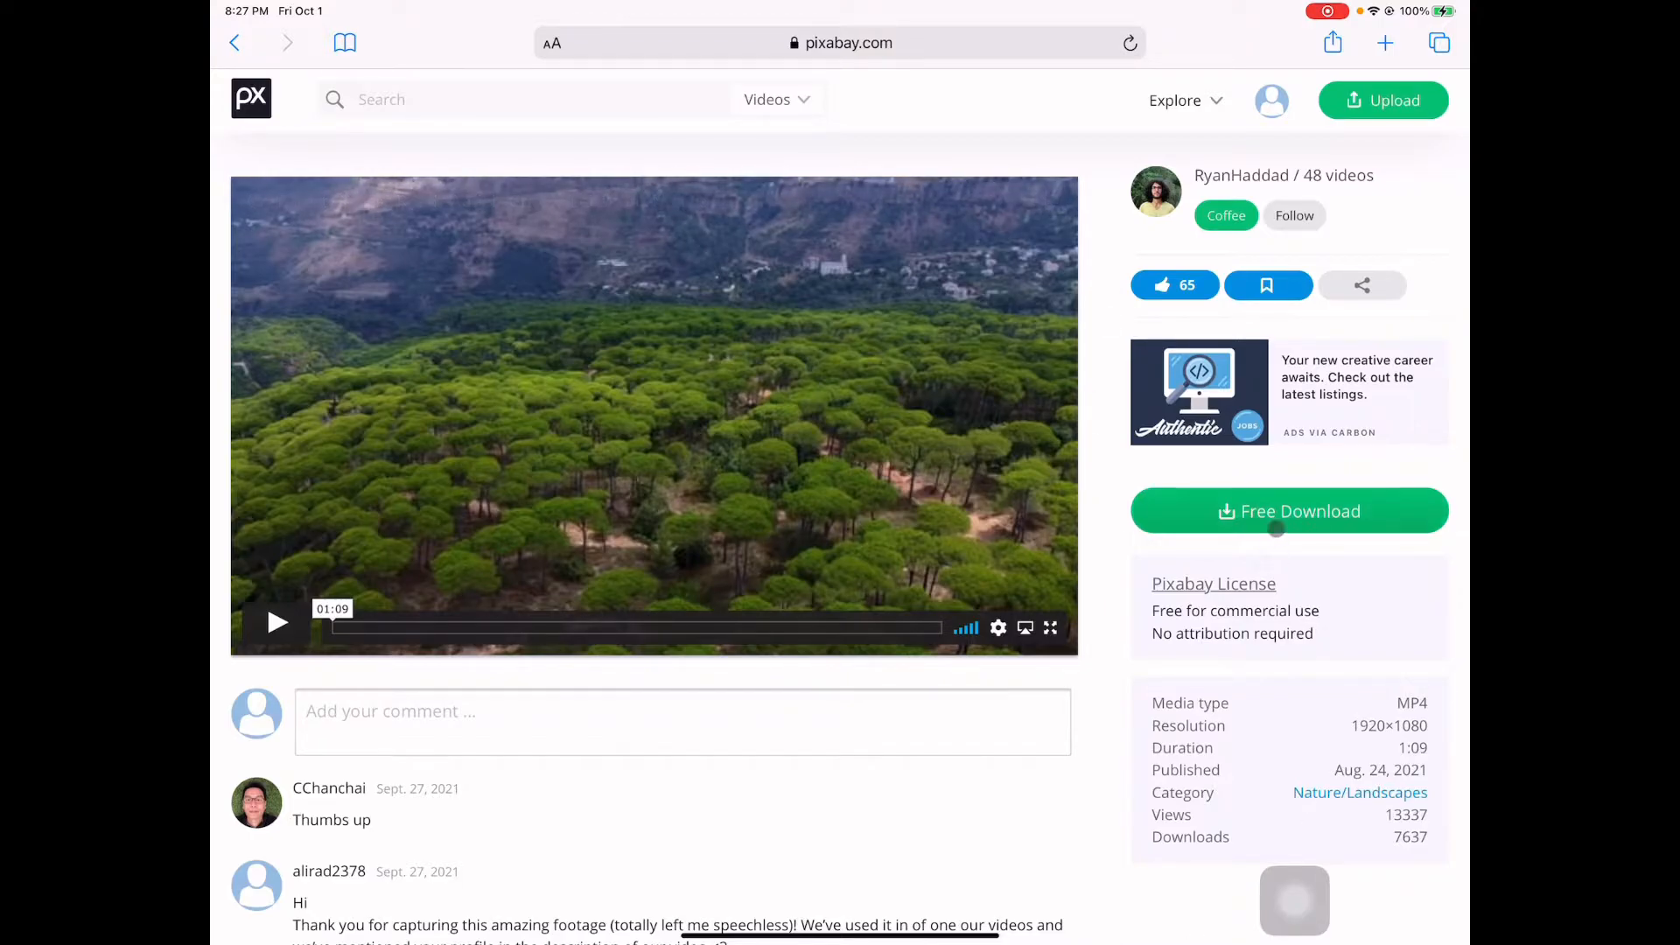
pyautogui.click(1289, 510)
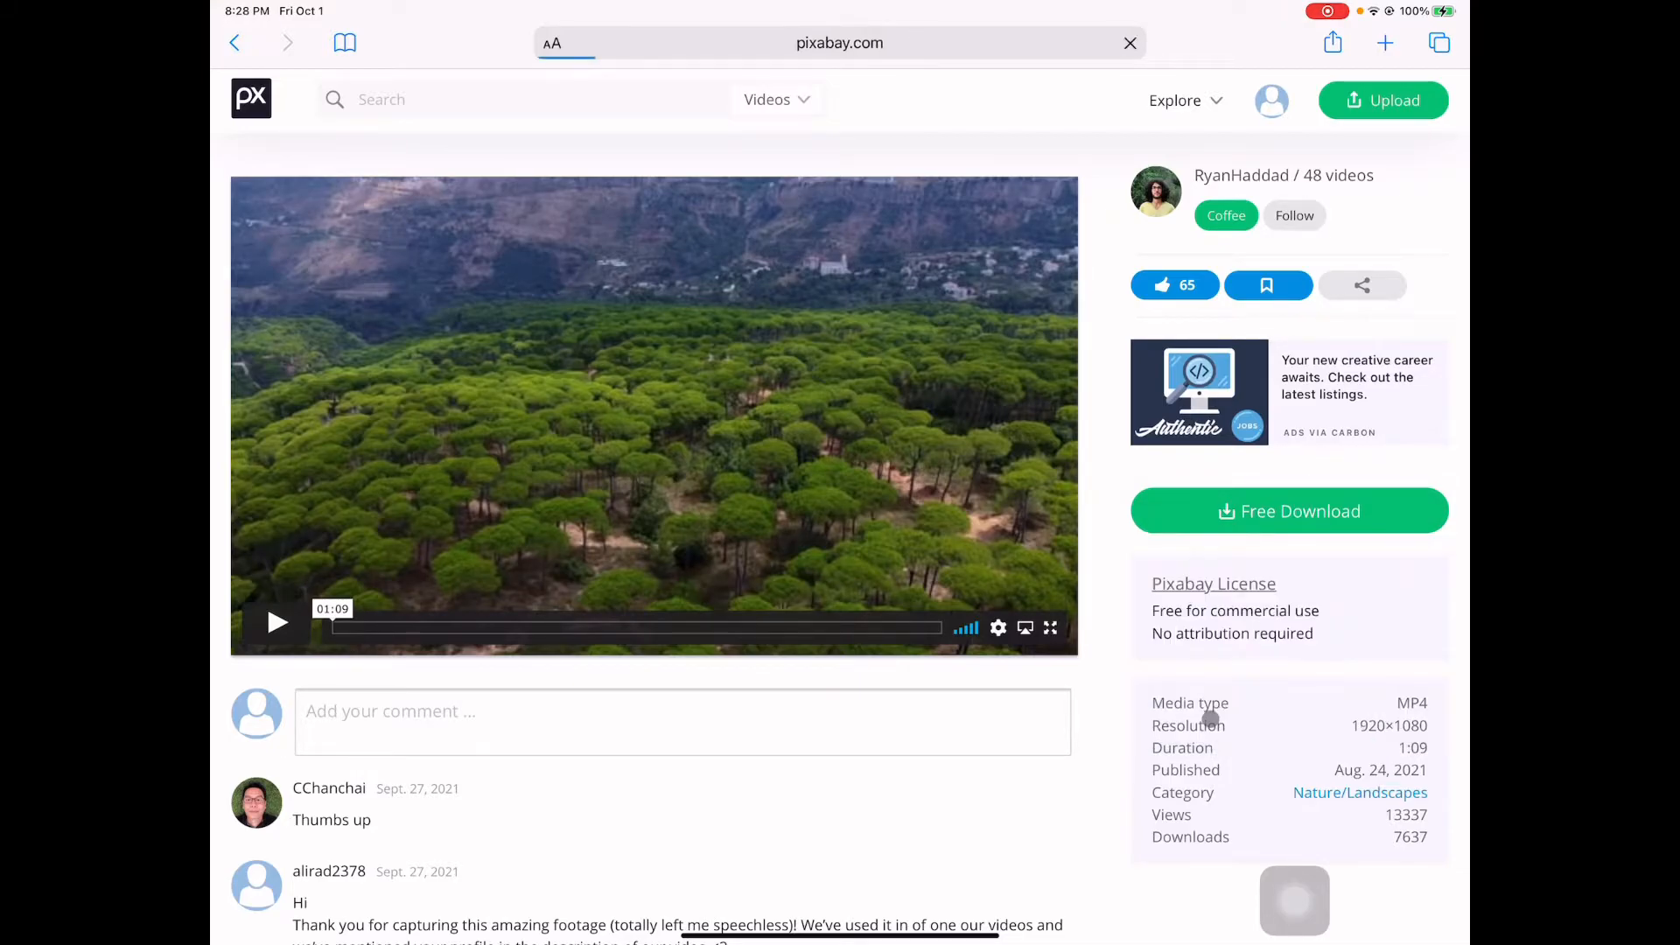
# - Save Forest - 86225.mp4 to the iPad, preview it from Downloads, then go home
pyautogui.click(1287, 511)
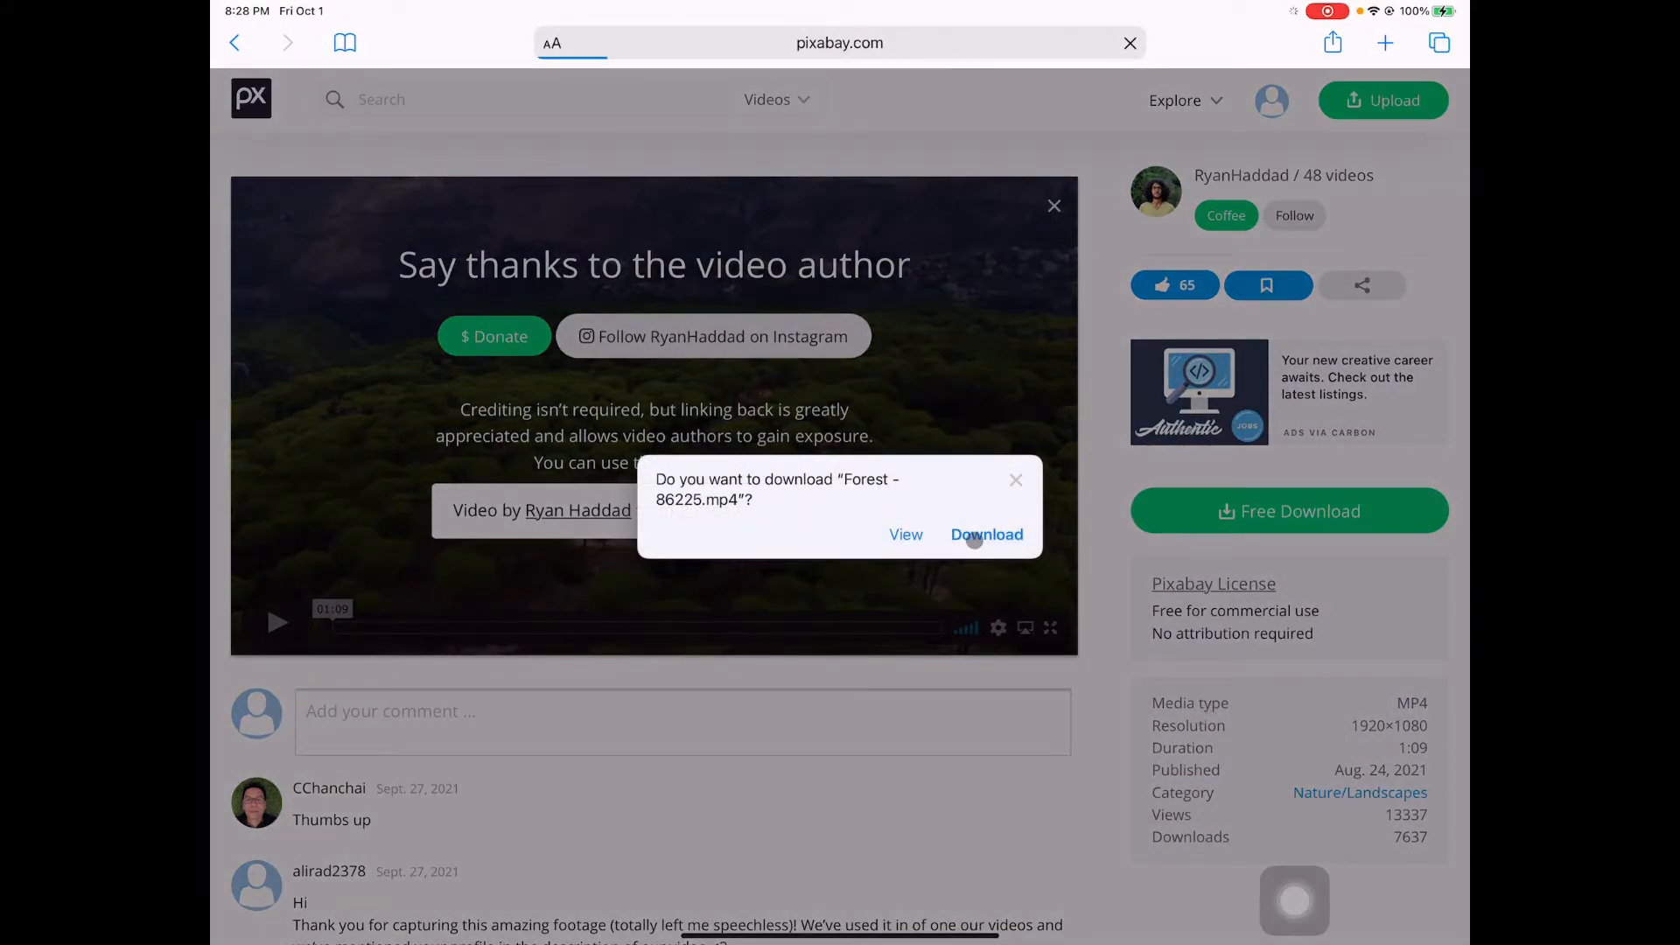
pyautogui.click(986, 534)
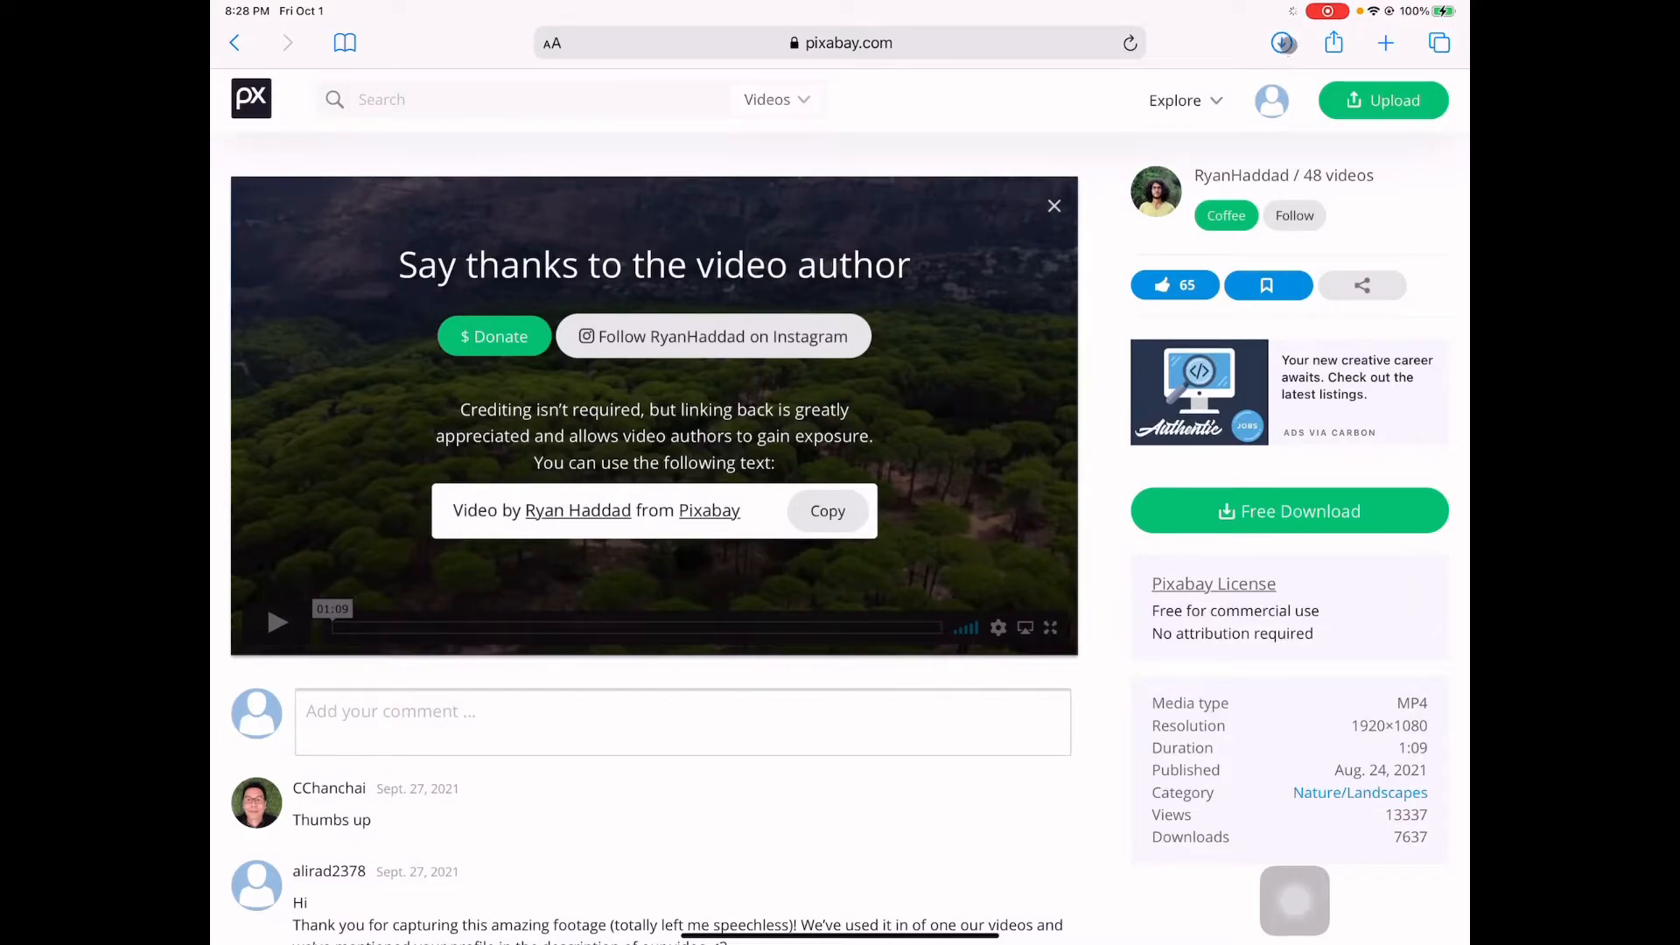
pyautogui.click(1281, 42)
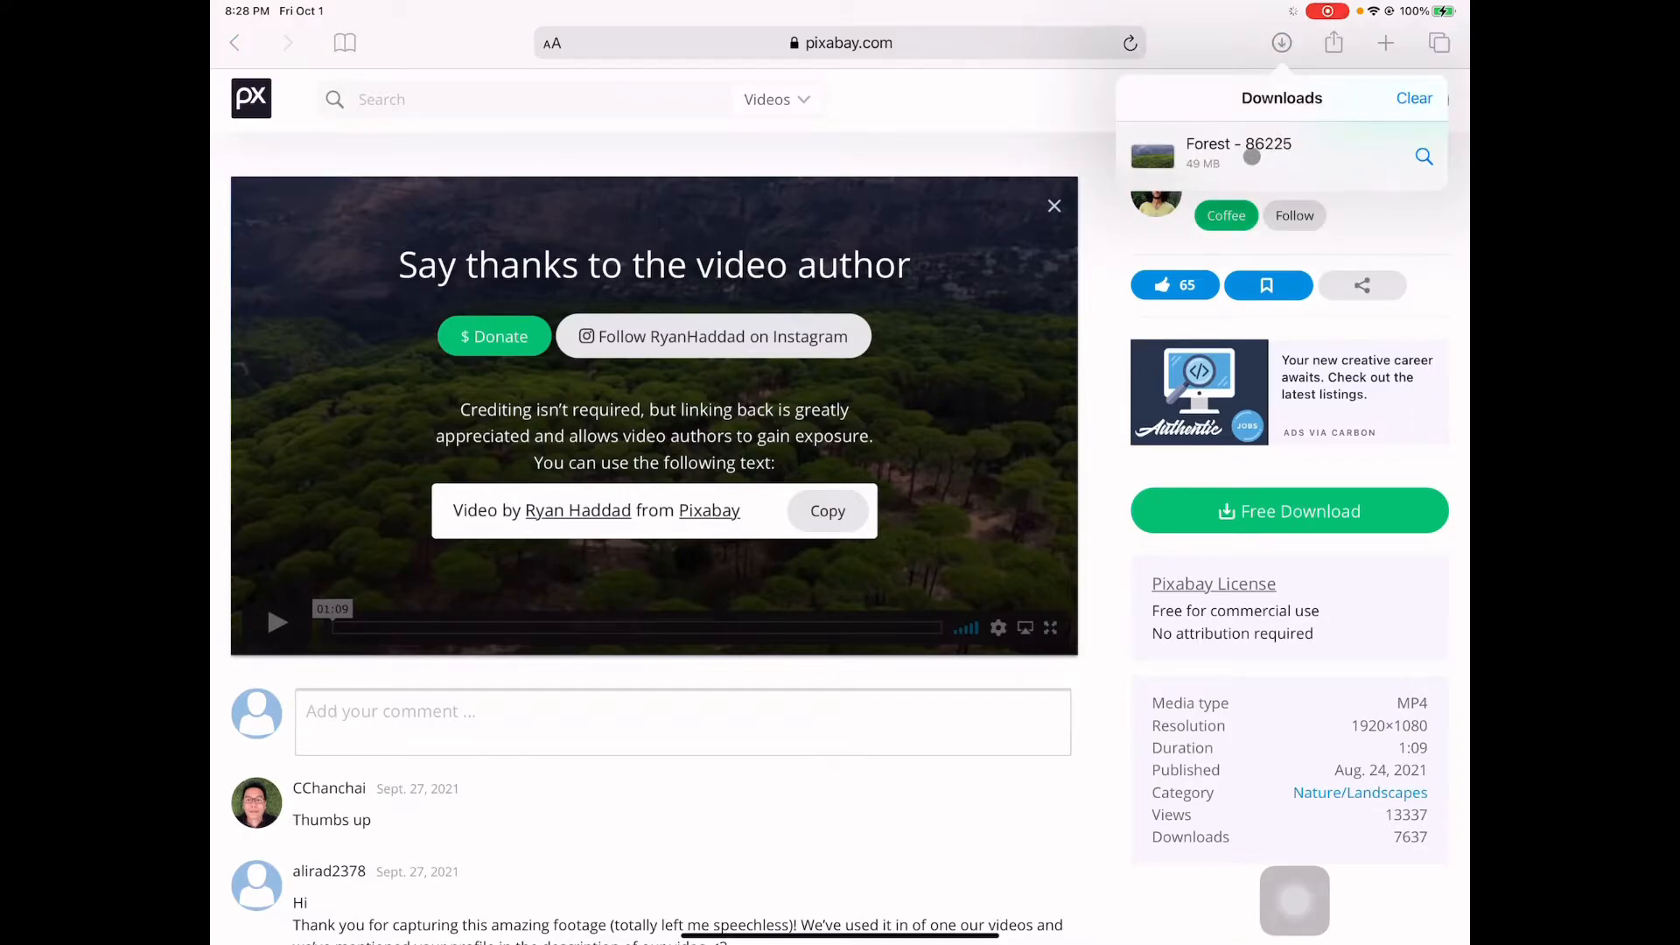
pyautogui.click(1238, 153)
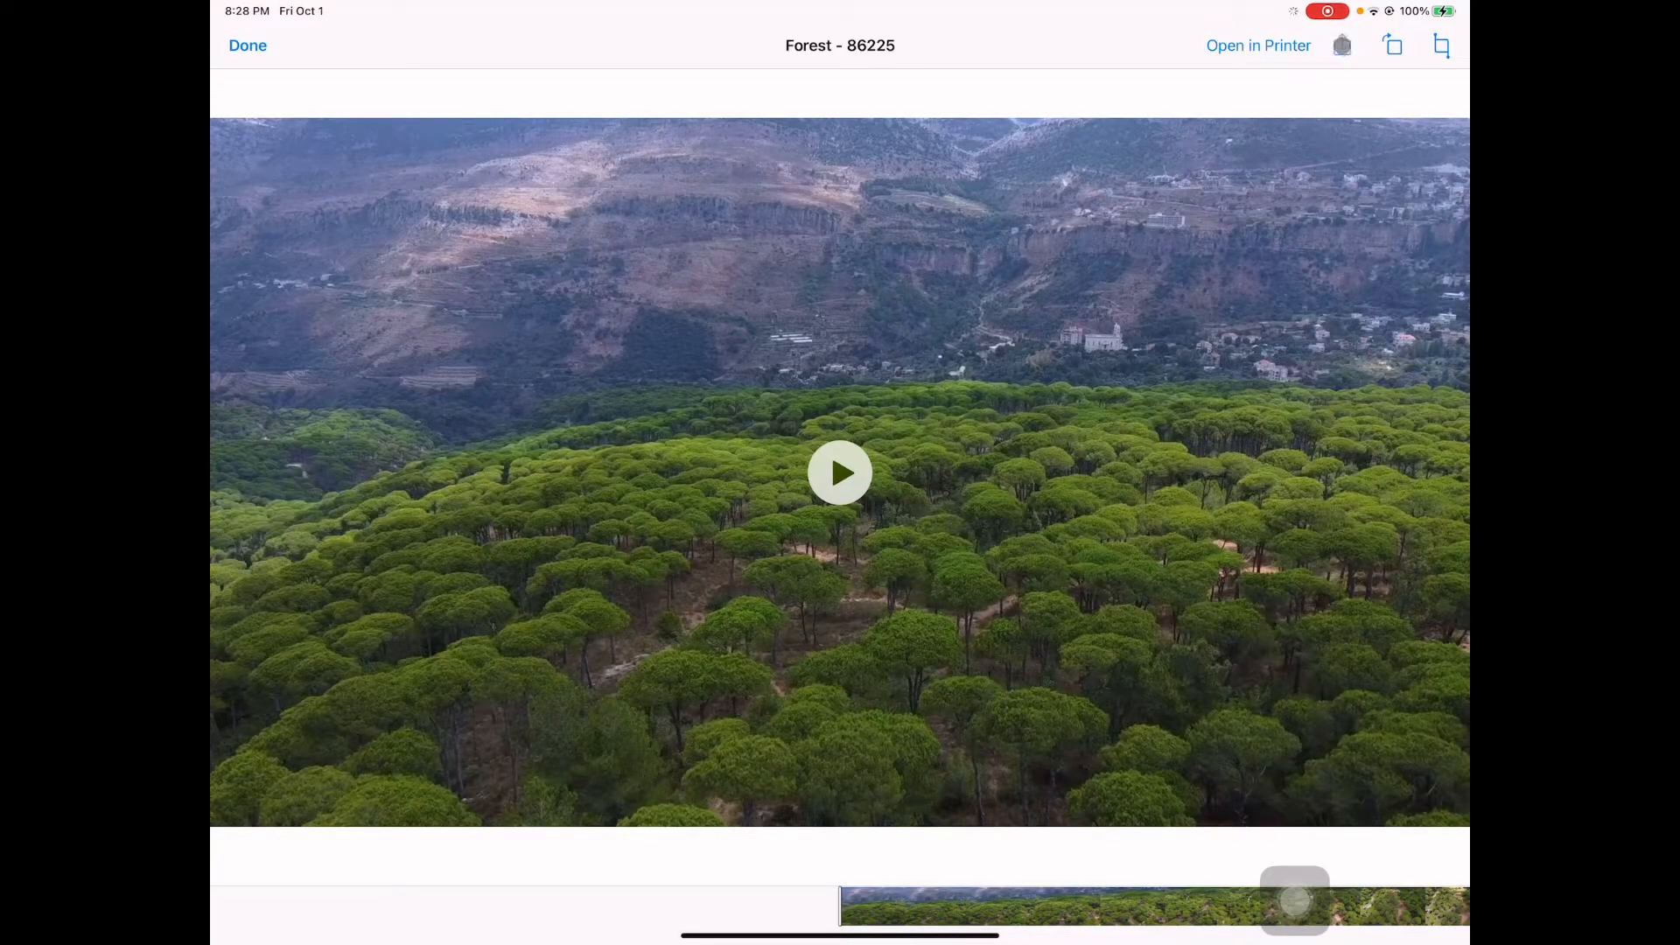
pyautogui.click(1342, 45)
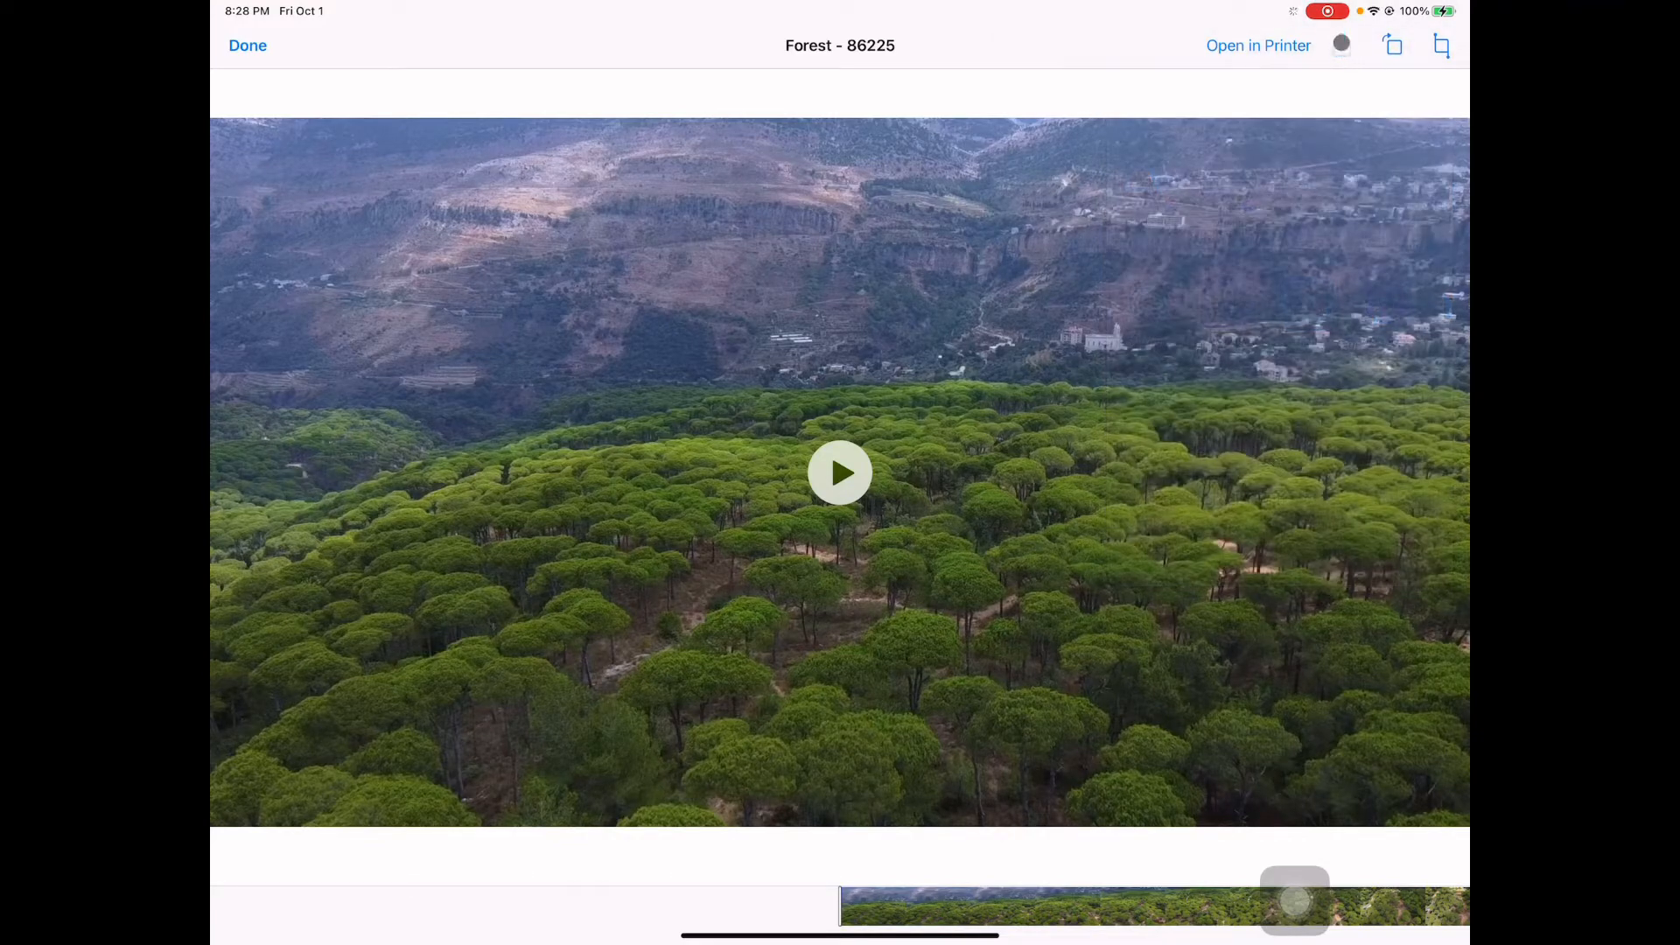
pyautogui.click(1341, 44)
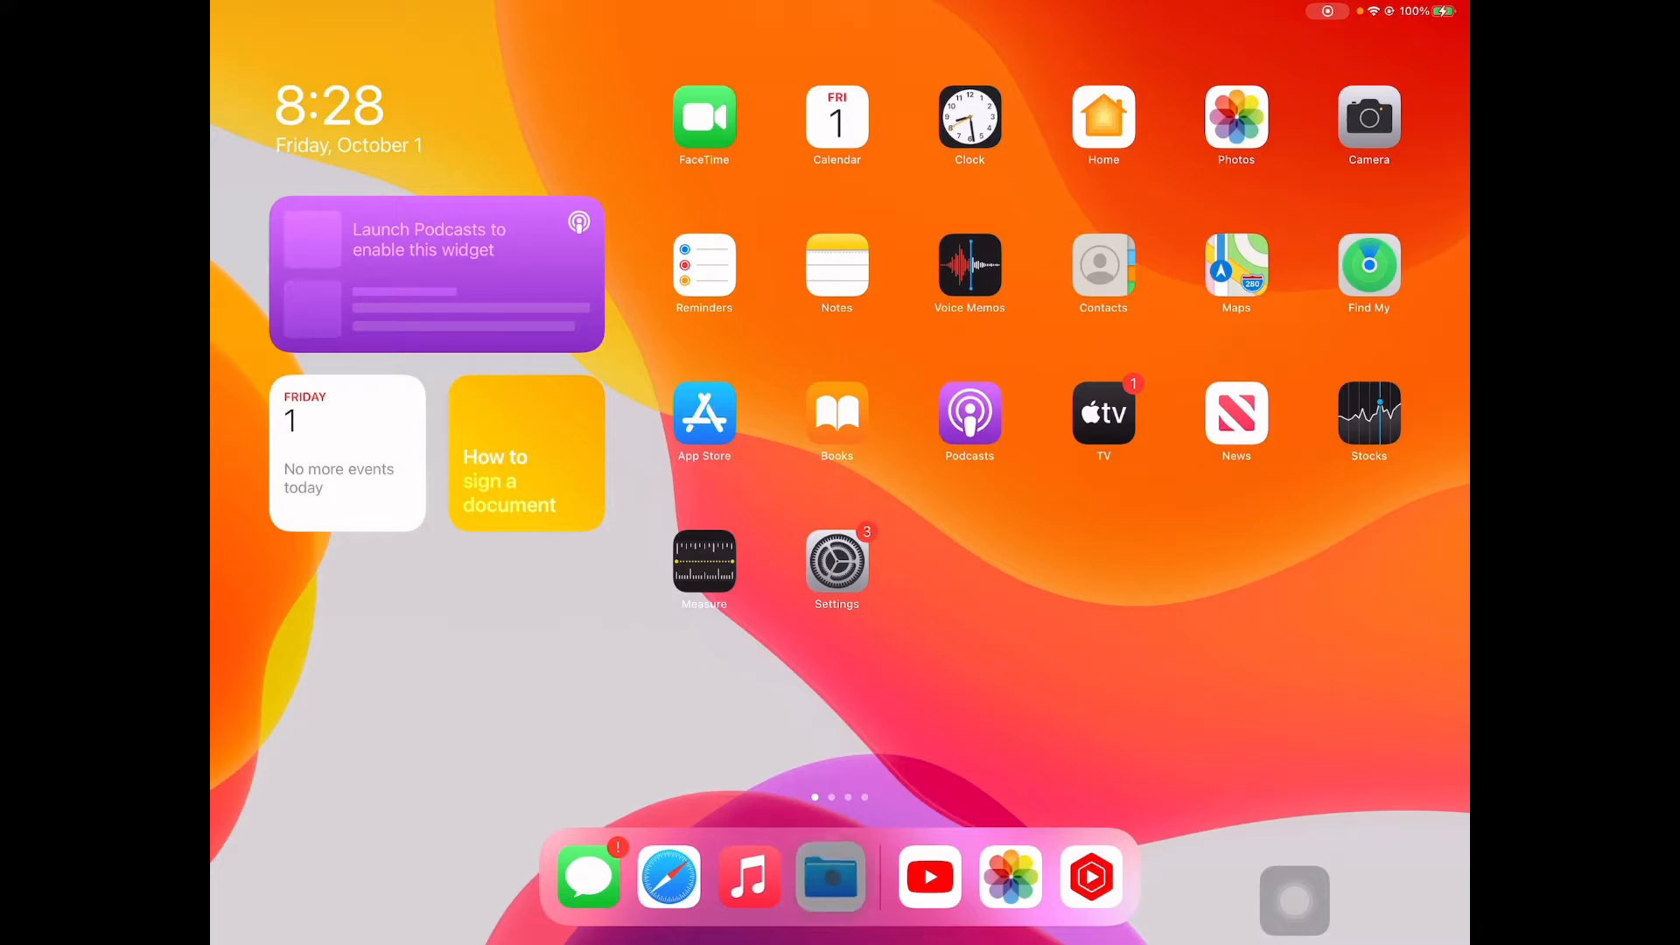
# - In Files, go to the Downloads folder and open the 49 MB Forest - 86225 video
pyautogui.click(830, 877)
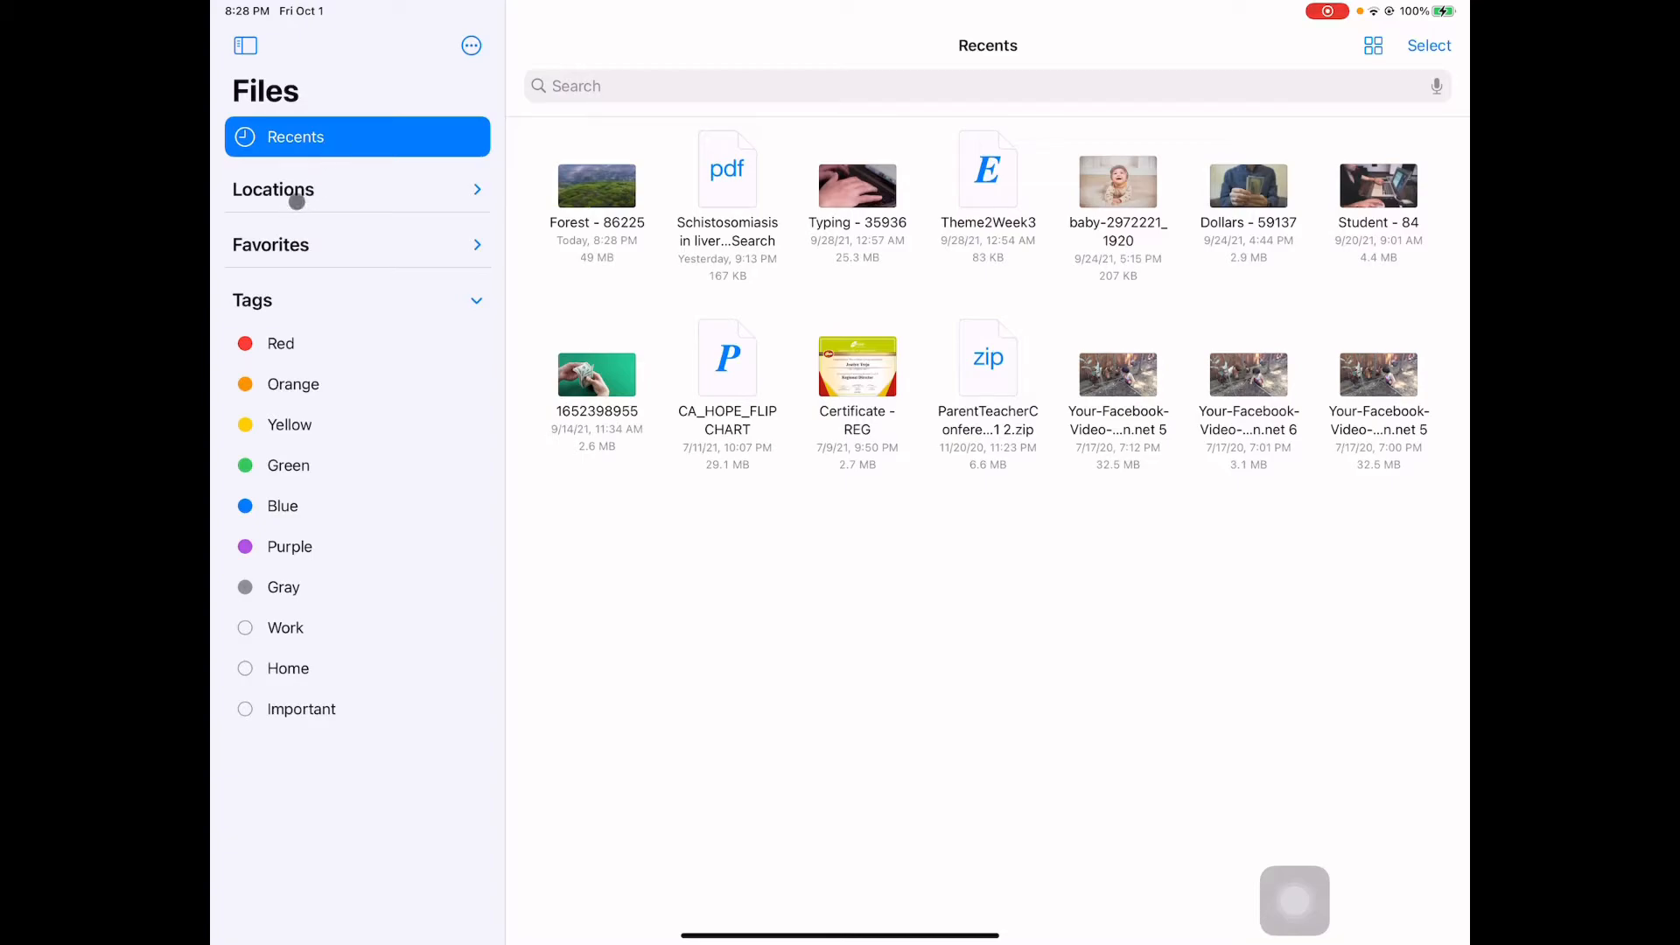
pyautogui.click(273, 189)
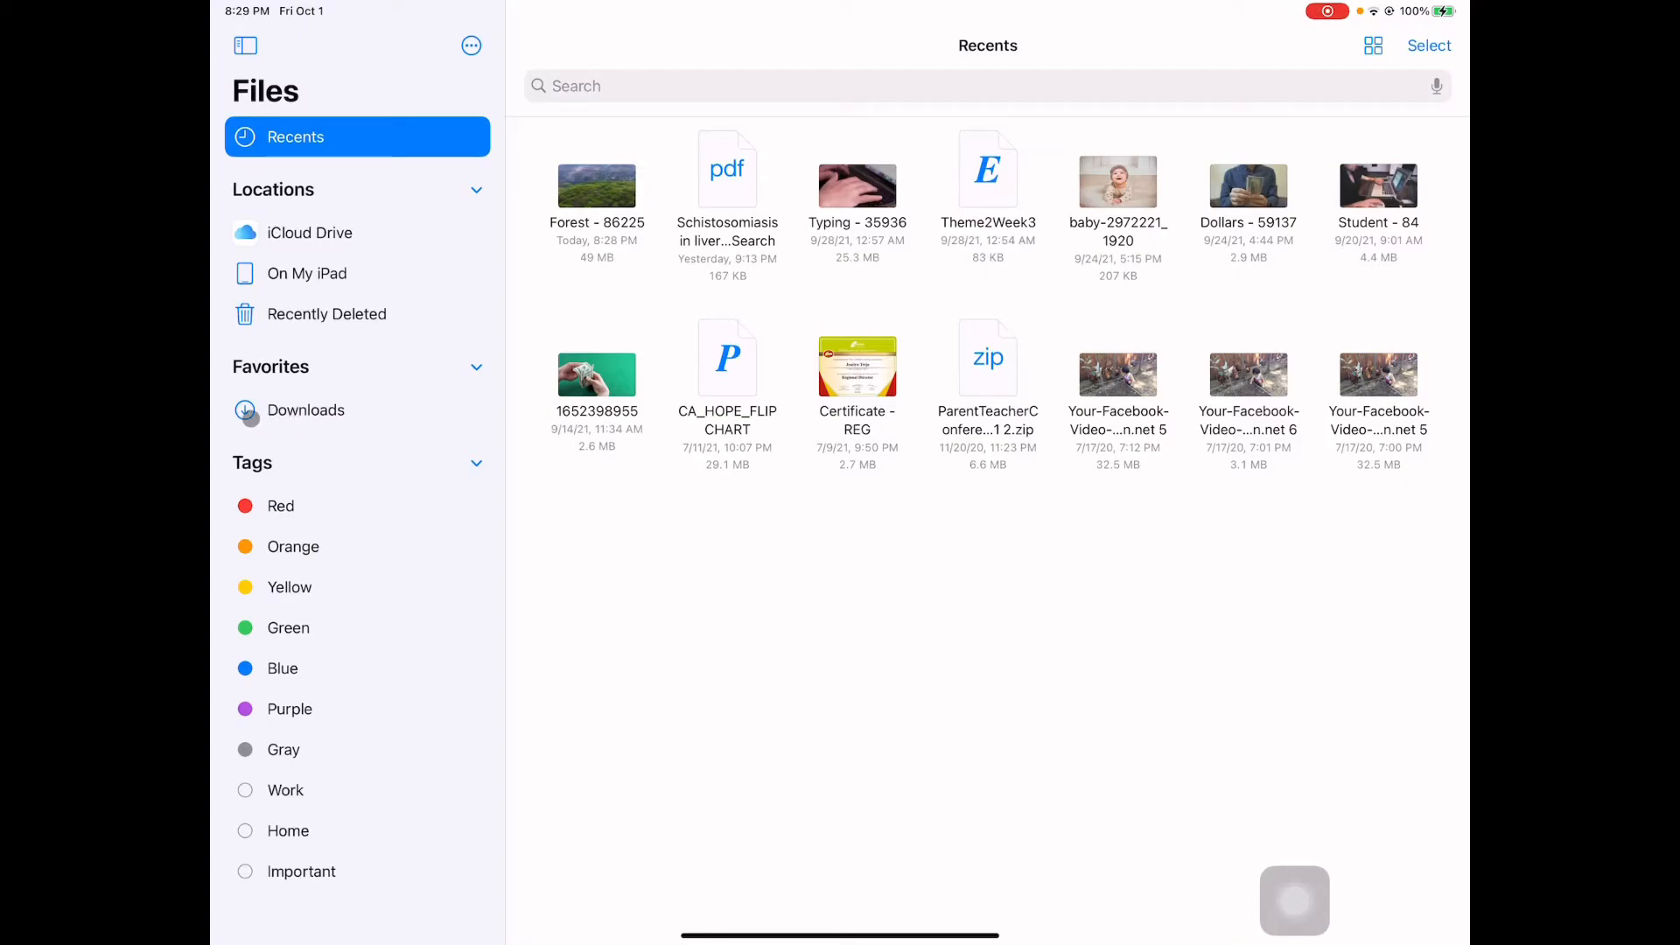
pyautogui.click(305, 409)
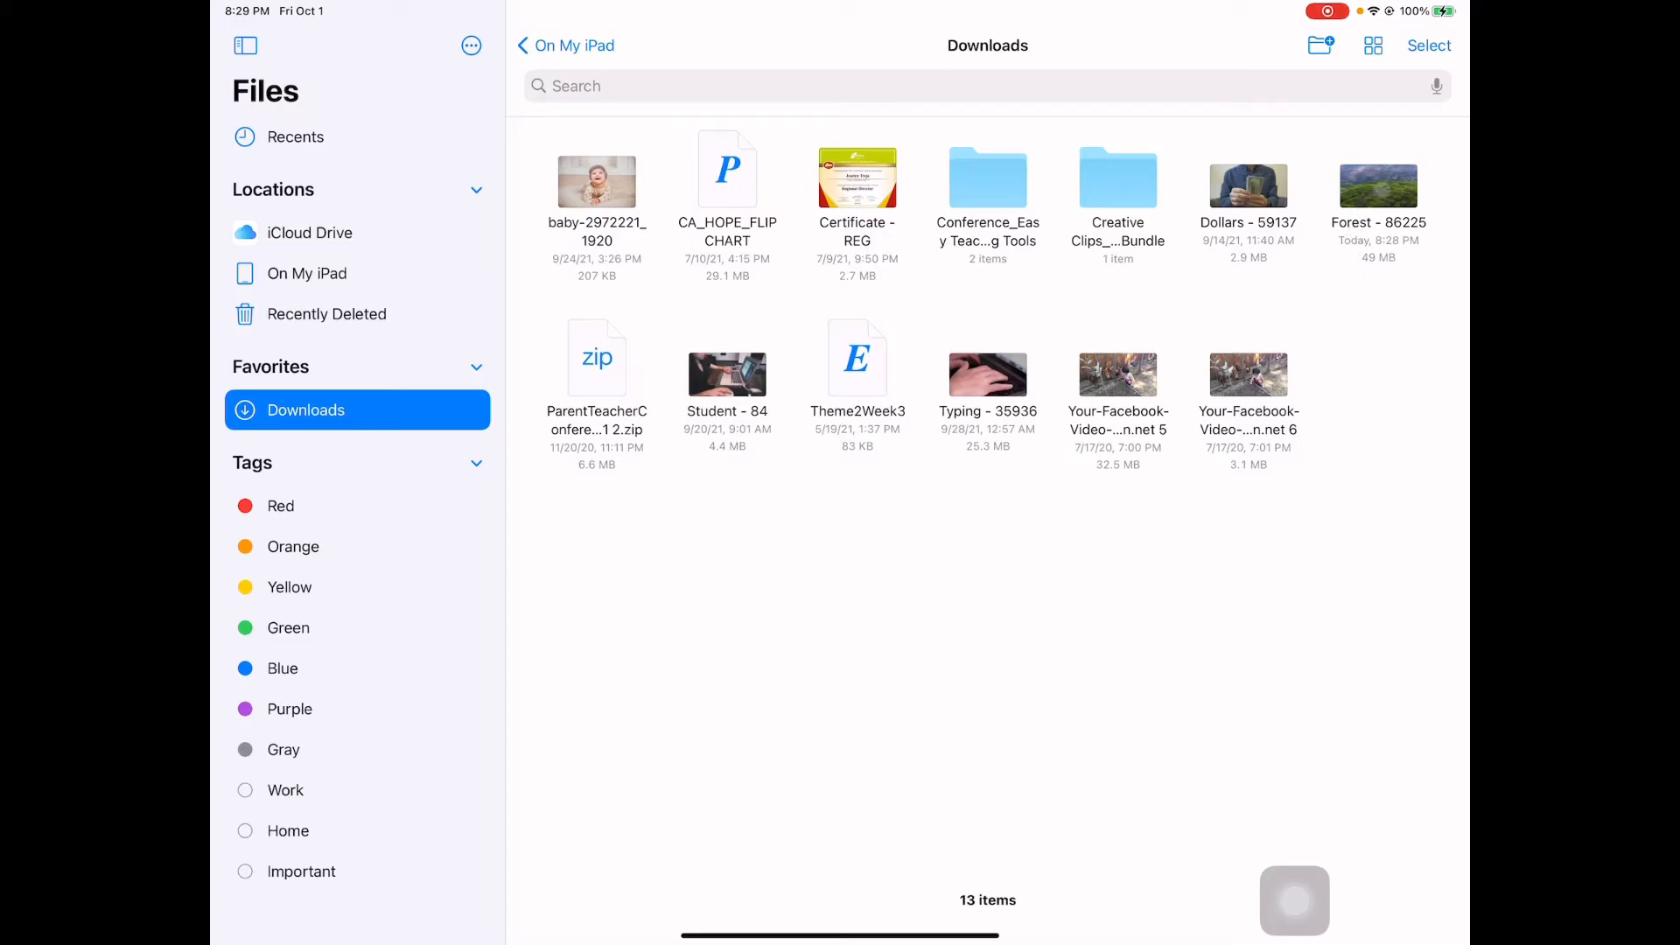
pyautogui.doubleClick(1378, 178)
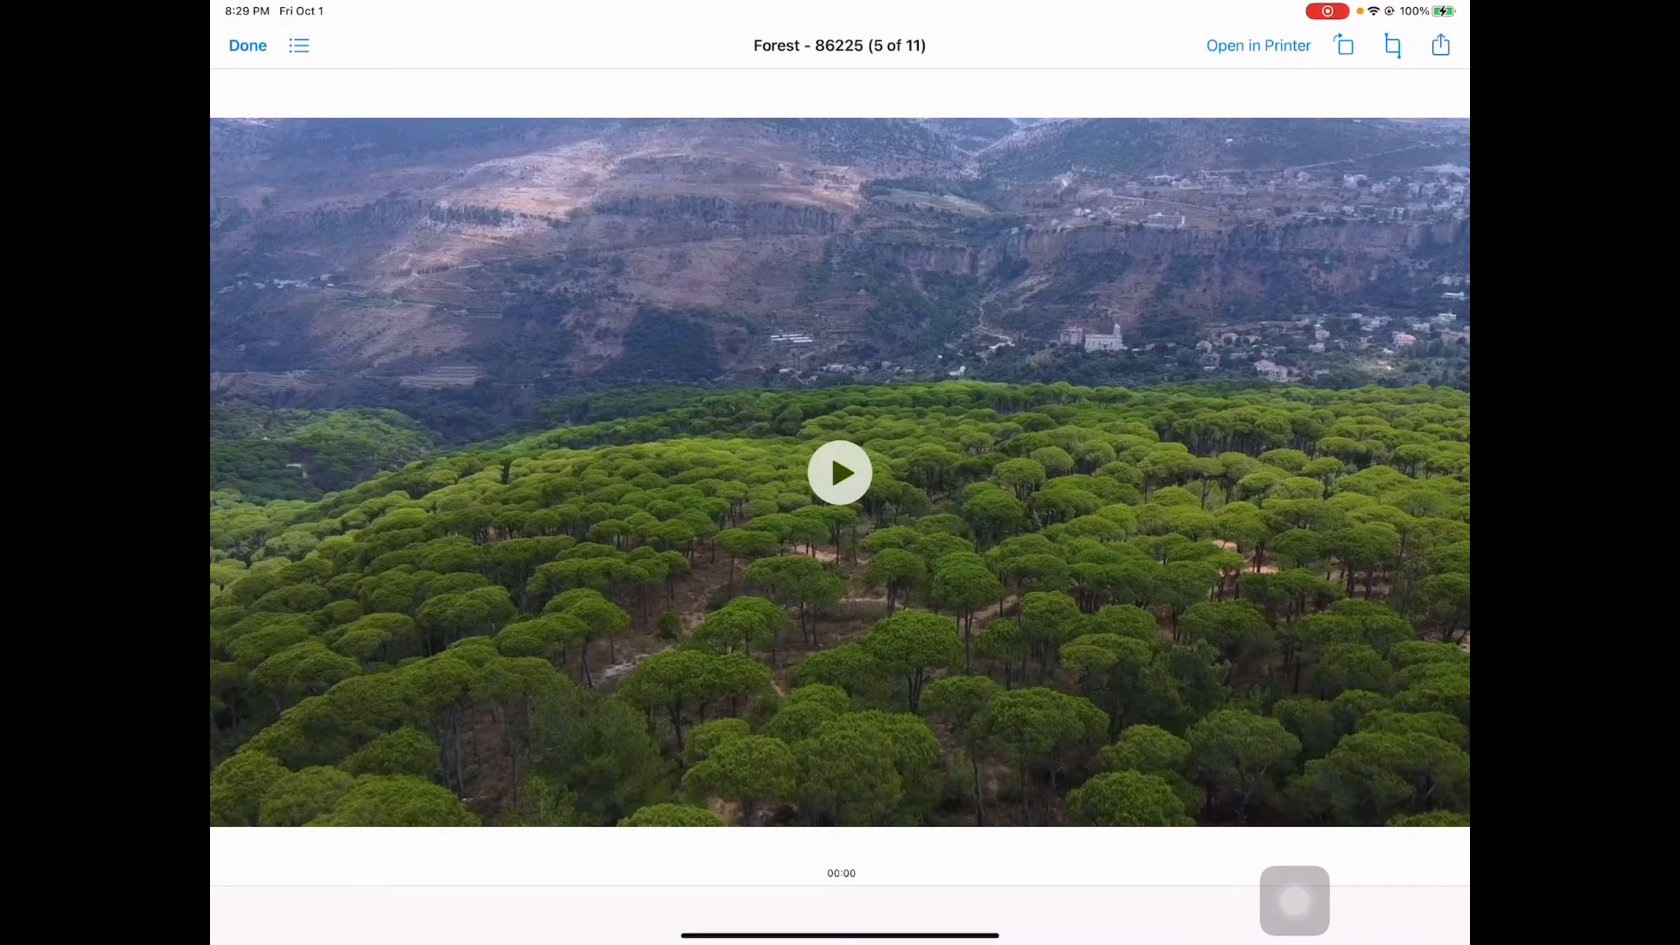